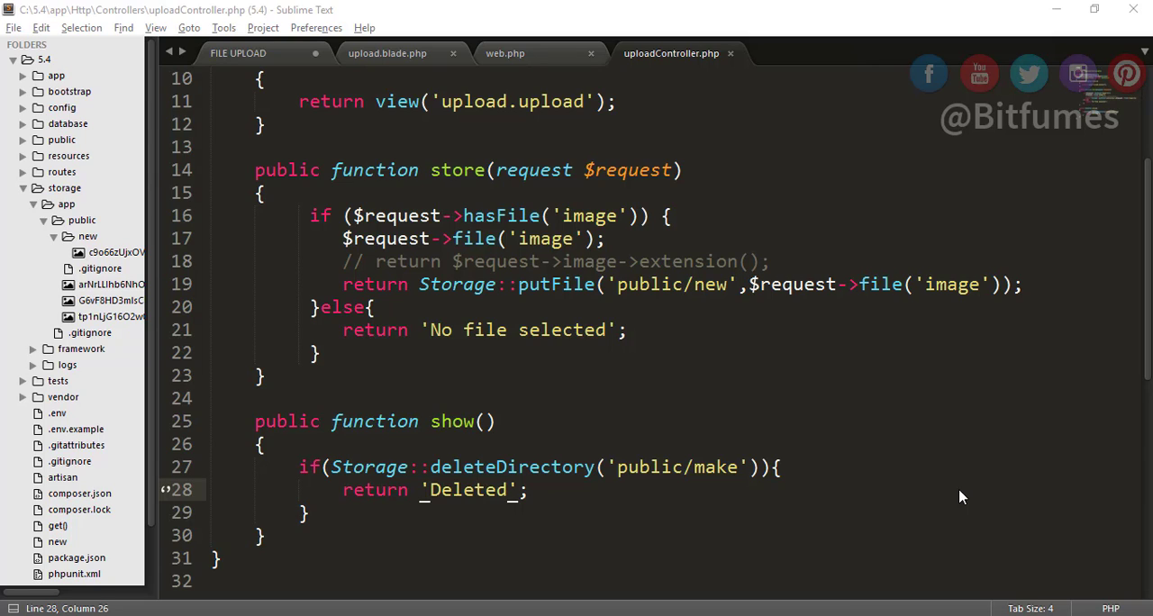
pyautogui.moveTo(773, 501)
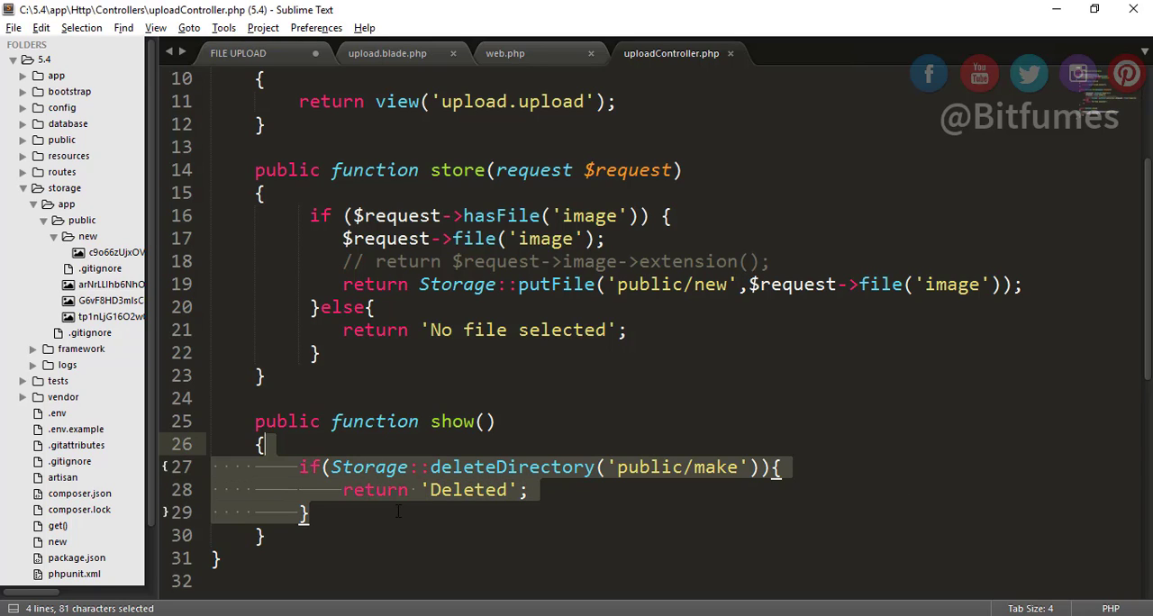
# Delete the if-block inside show(), then preview an uploaded jpeg from storage/app/public.
pyautogui.press('Delete')
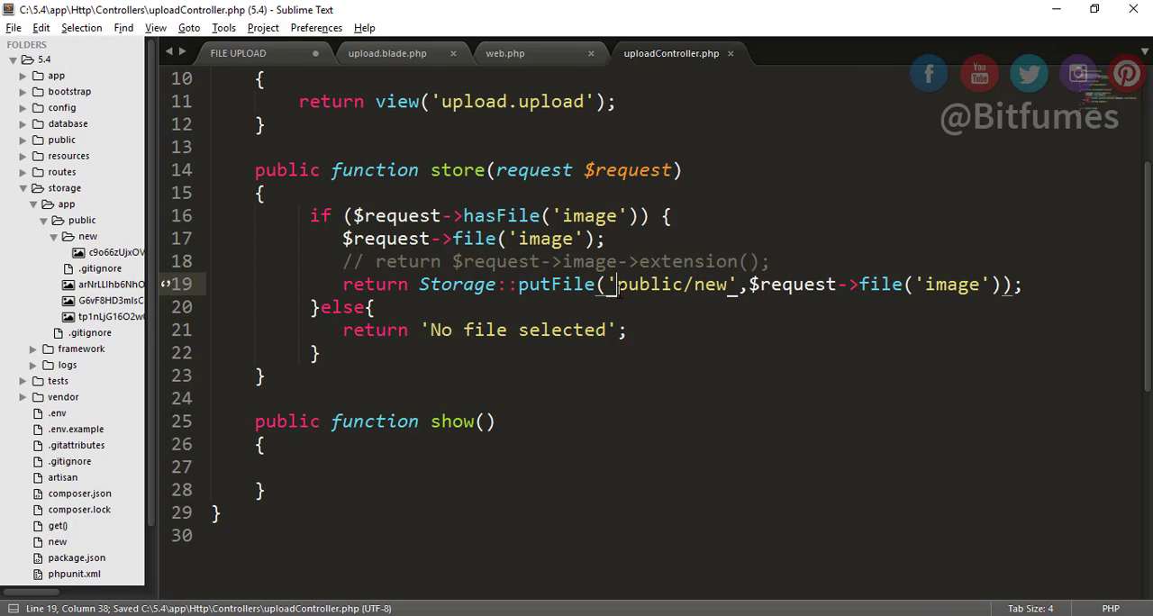
pyautogui.moveTo(202, 293)
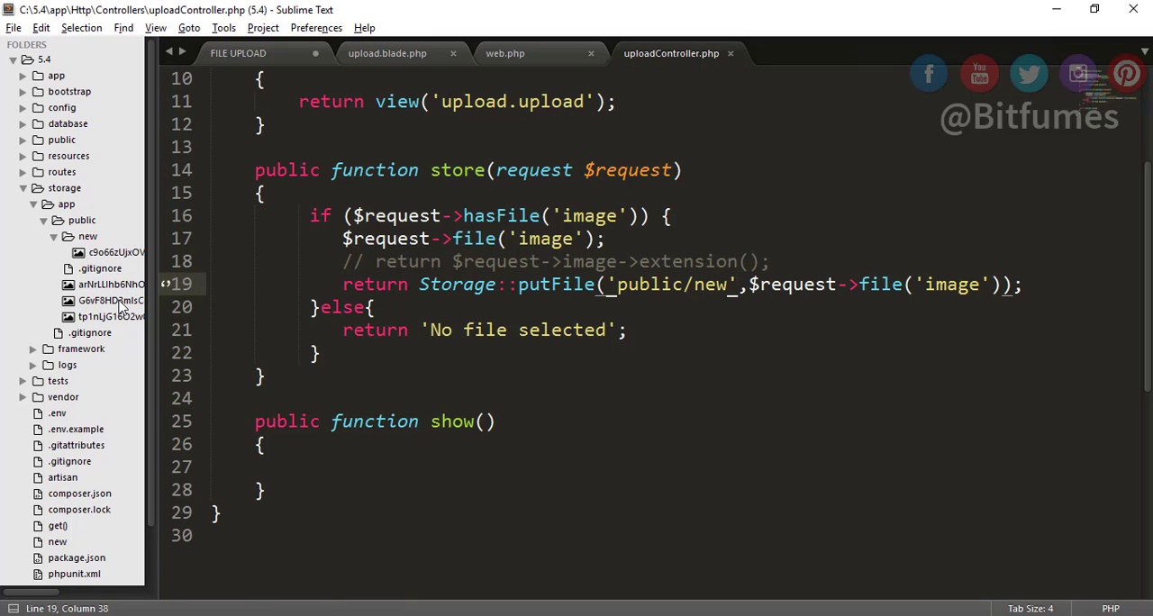
pyautogui.click(112, 285)
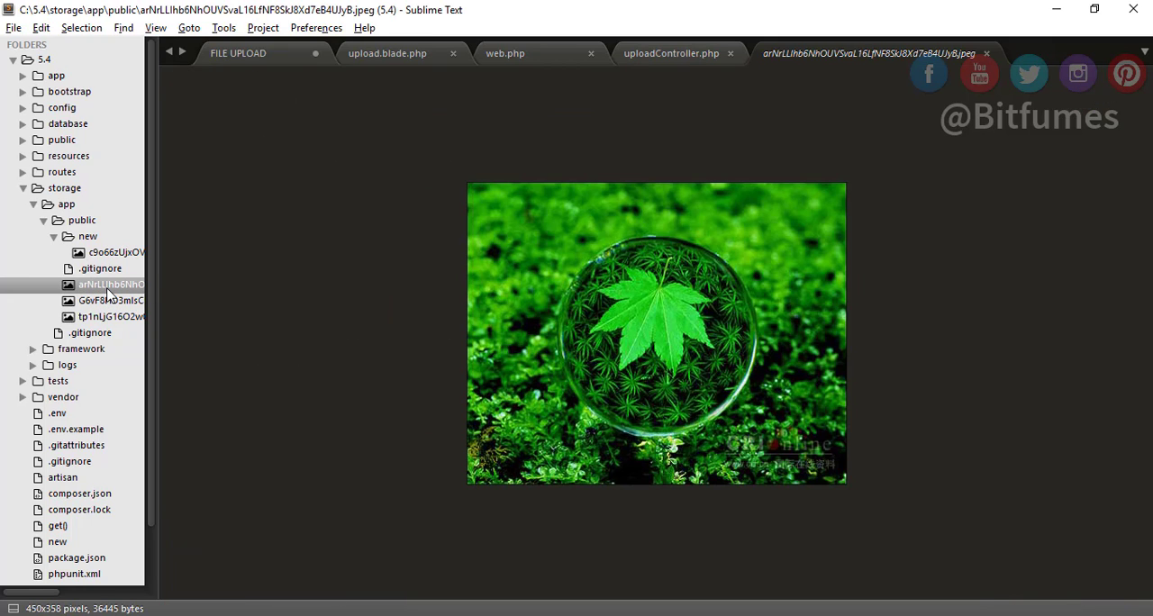
# Write return $request->image->storeAs('public','bitfumes.jpg'); in store(), replacing the putFile return.
pyautogui.click(670, 52)
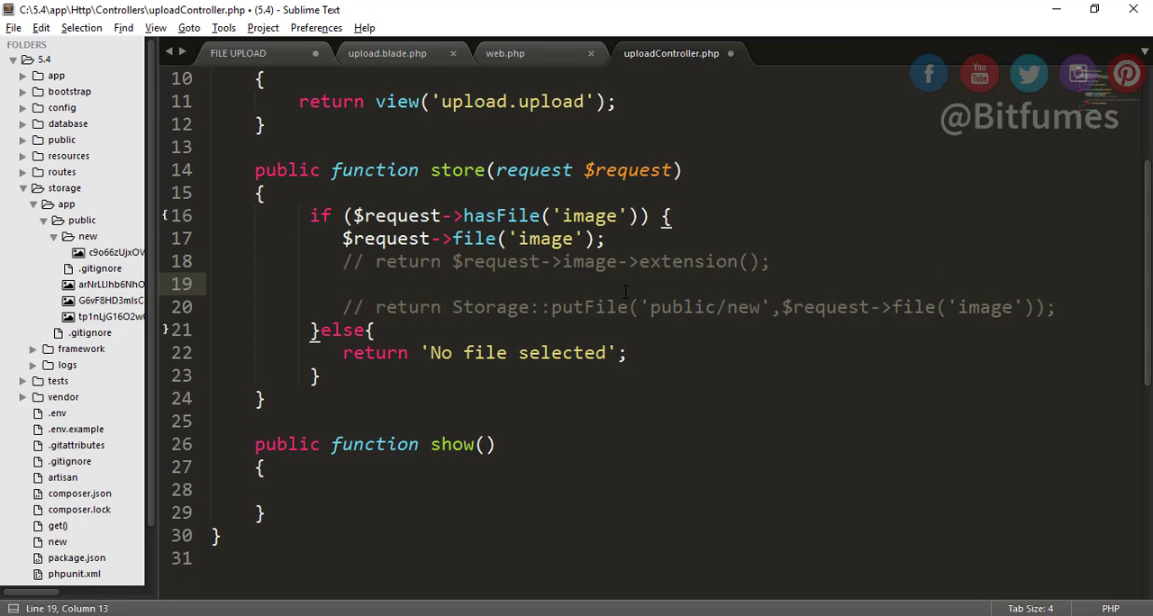
pyautogui.write('return $')
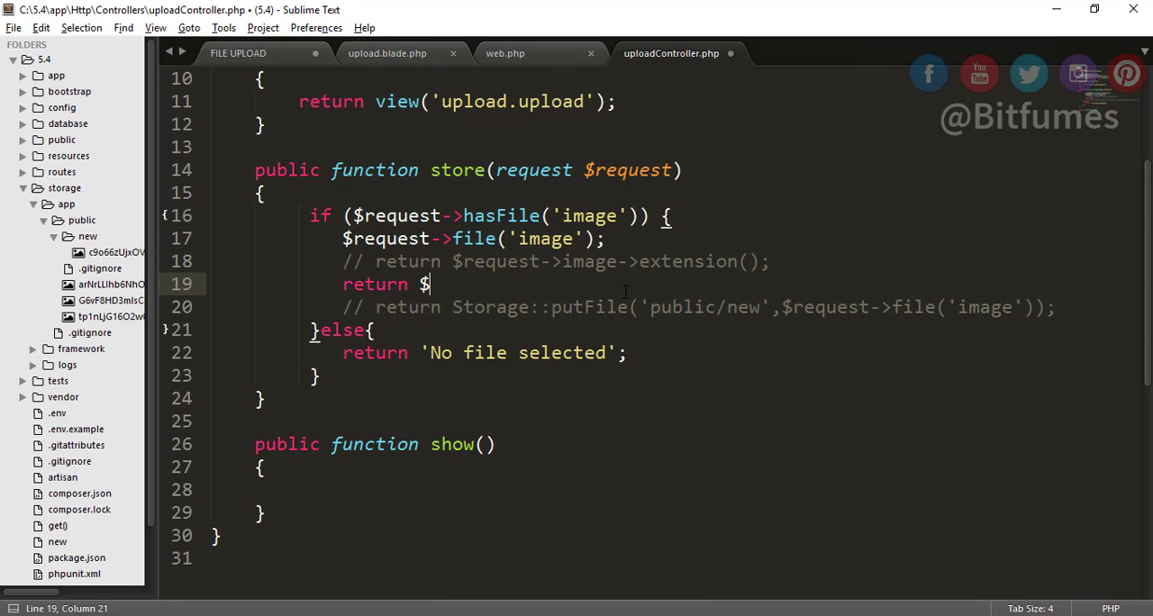
pyautogui.write('request->image-')
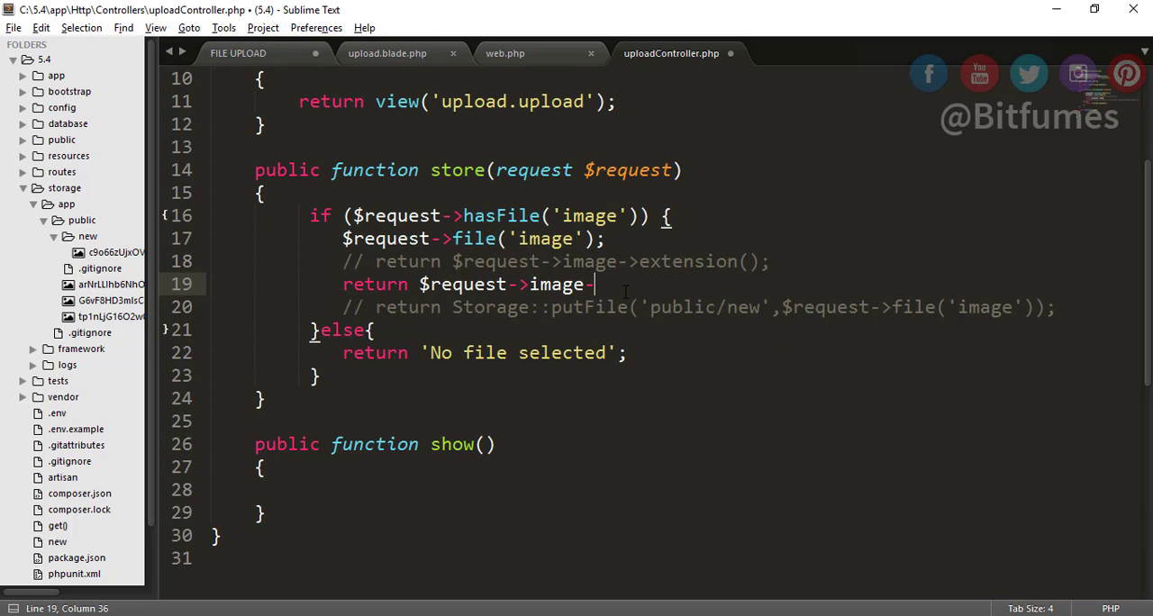
pyautogui.write('>st')
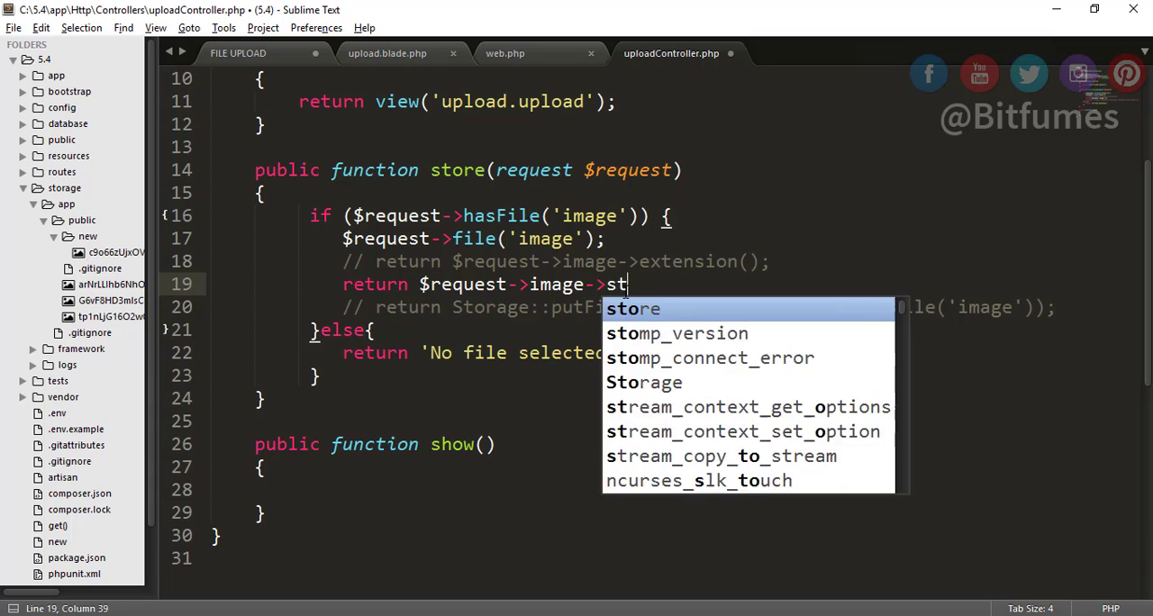
pyautogui.write('oreas')
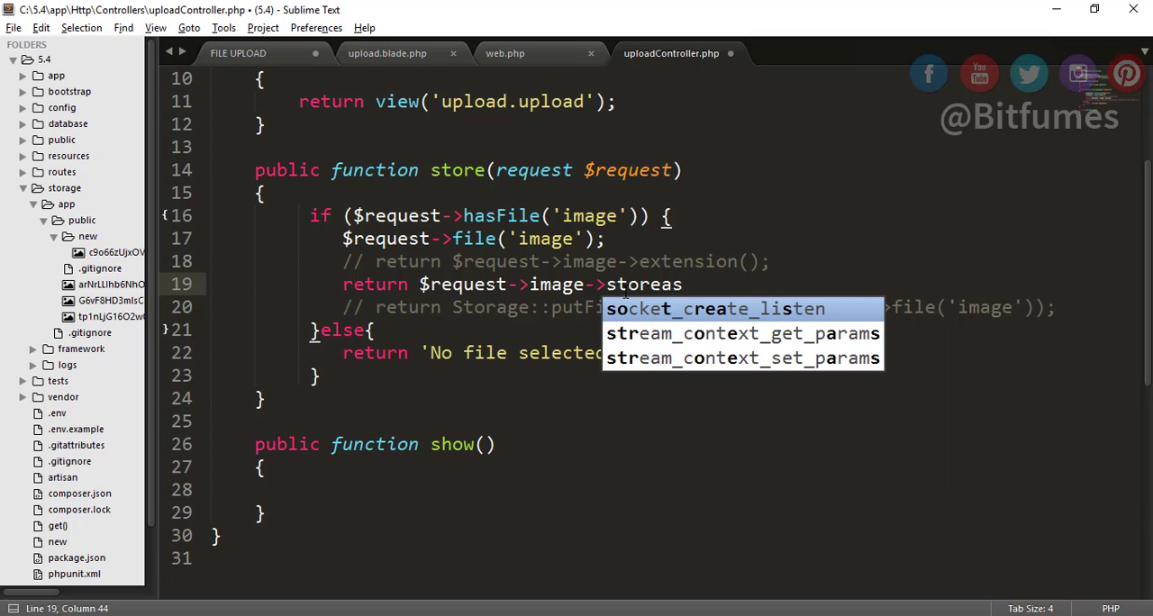
pyautogui.write("As('")
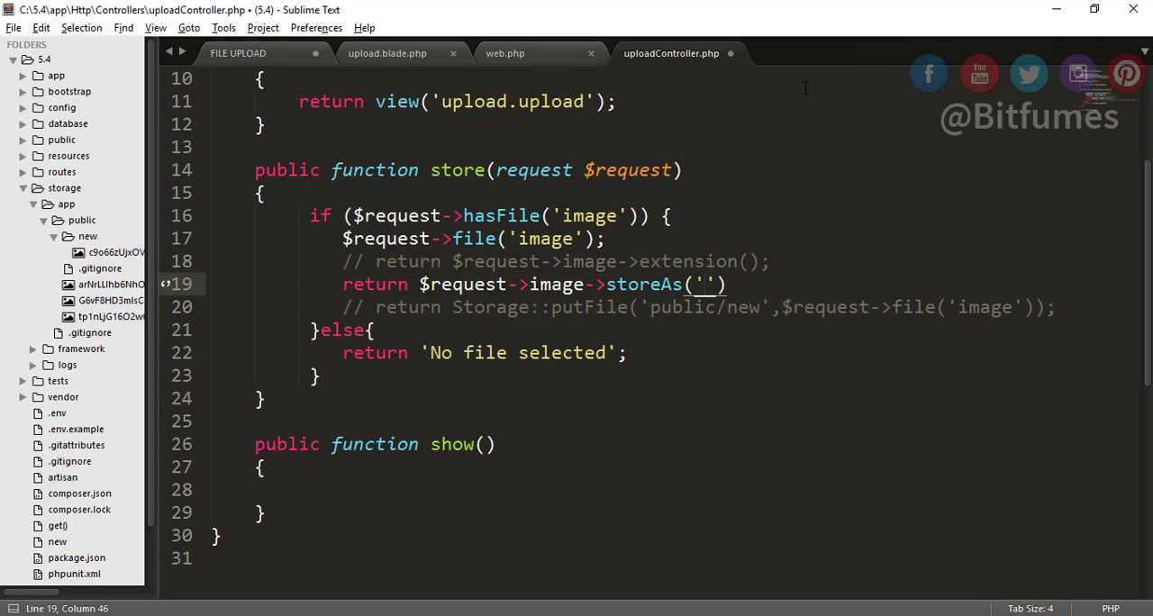
pyautogui.write('public')
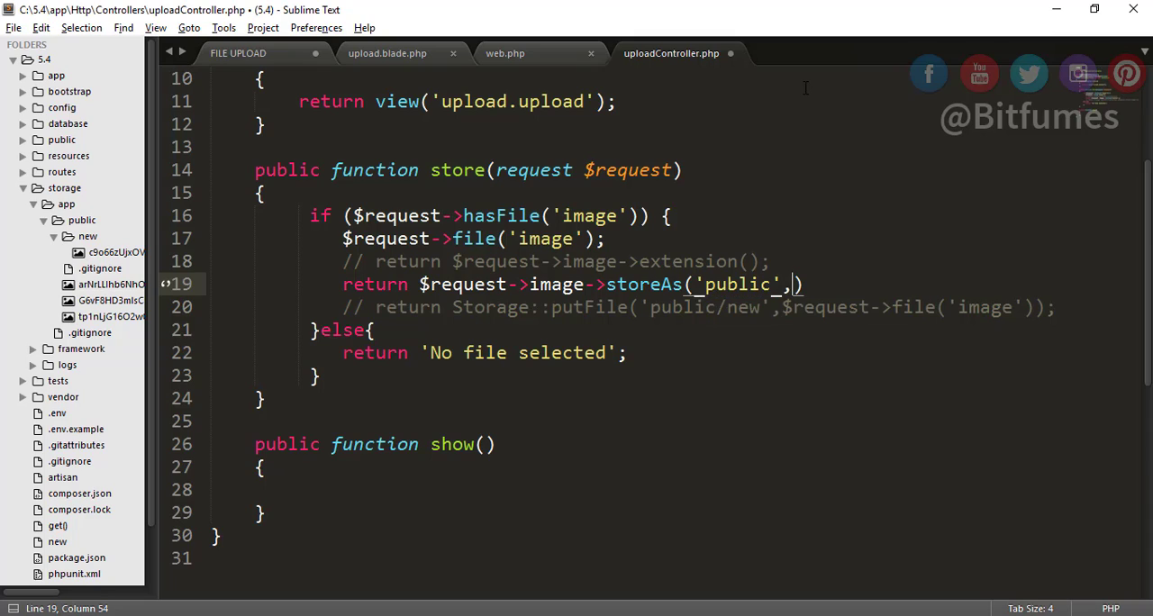
pyautogui.write("'")
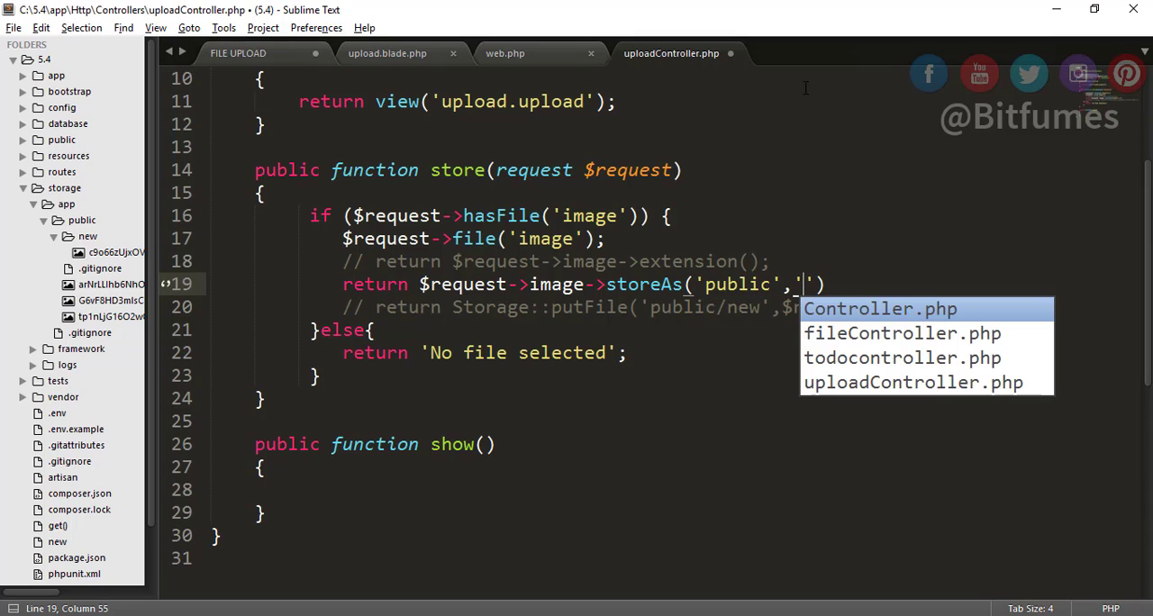
pyautogui.write('fume')
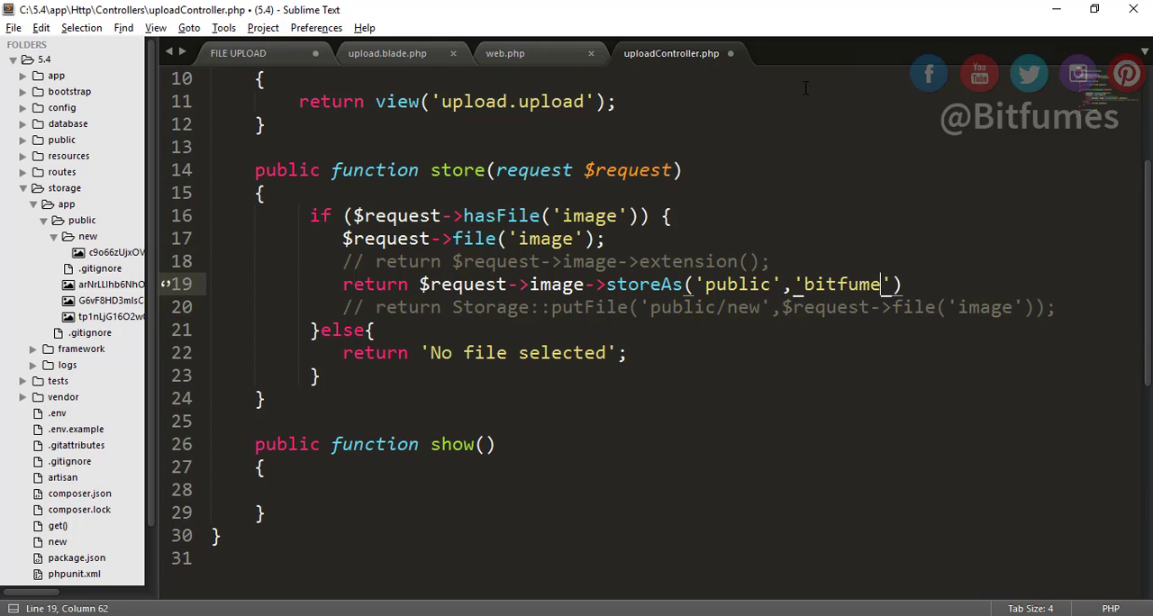
pyautogui.write('s.jpg')
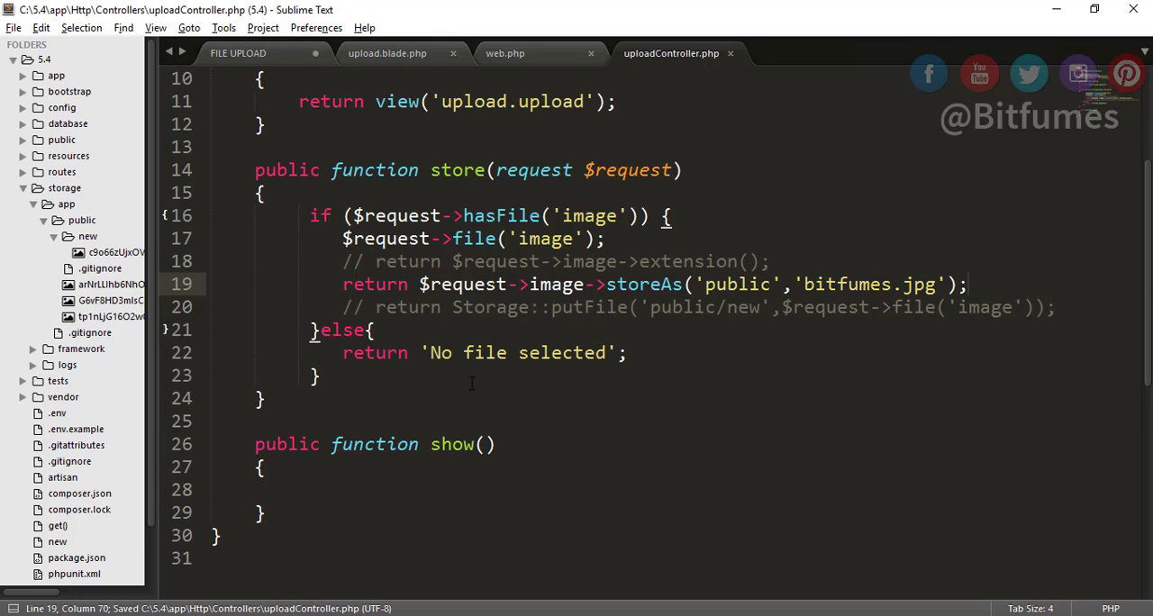
# Upload the chosen 123.JPG through the localhost:8000/upload form in Chrome.
pyautogui.click(400, 10)
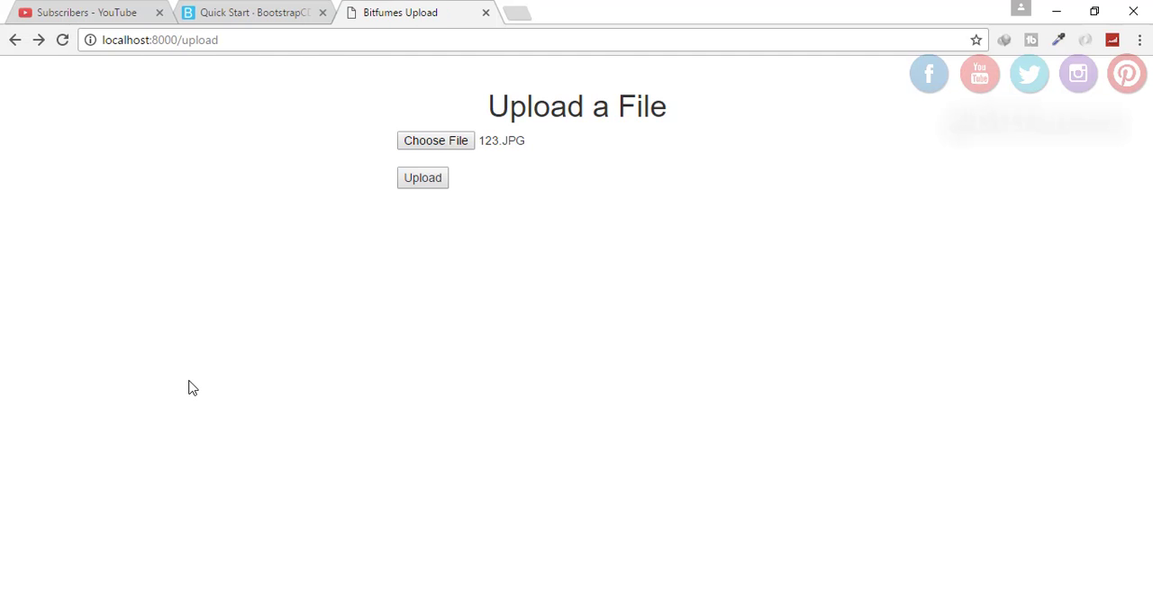
pyautogui.click(422, 178)
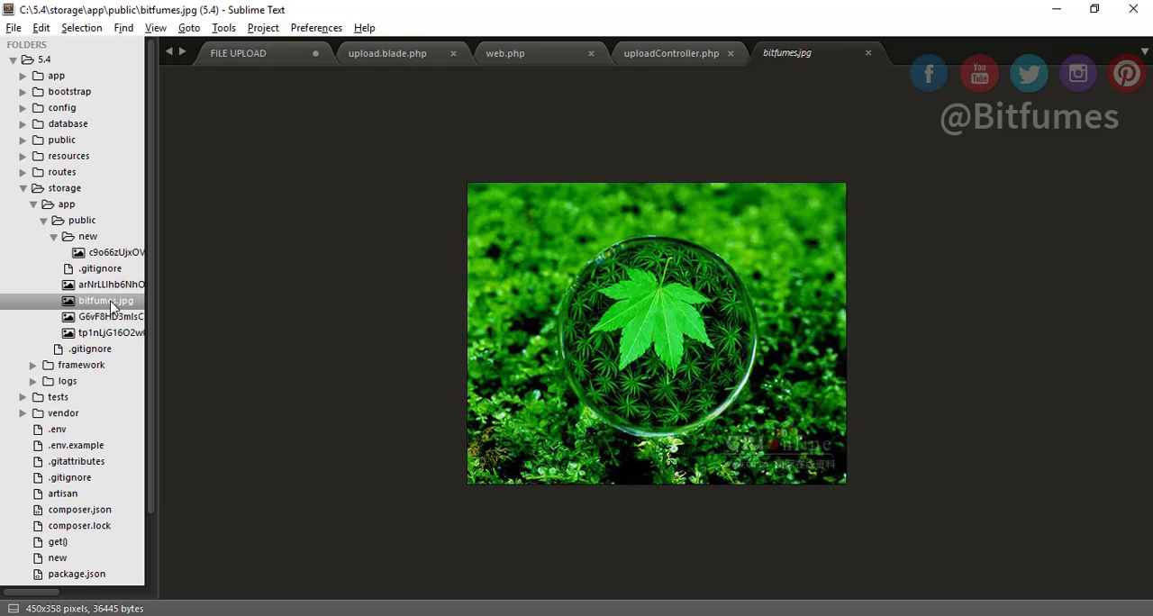
# Write return "<img src='' />"; inside show() with a blank line above it.
pyautogui.click(670, 52)
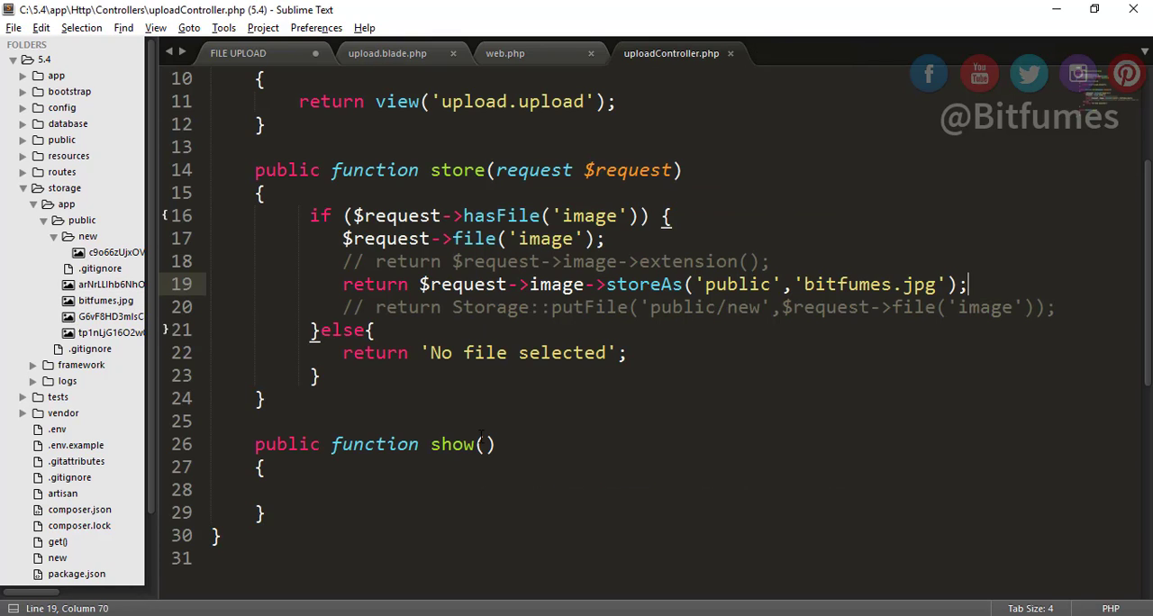
pyautogui.click(480, 490)
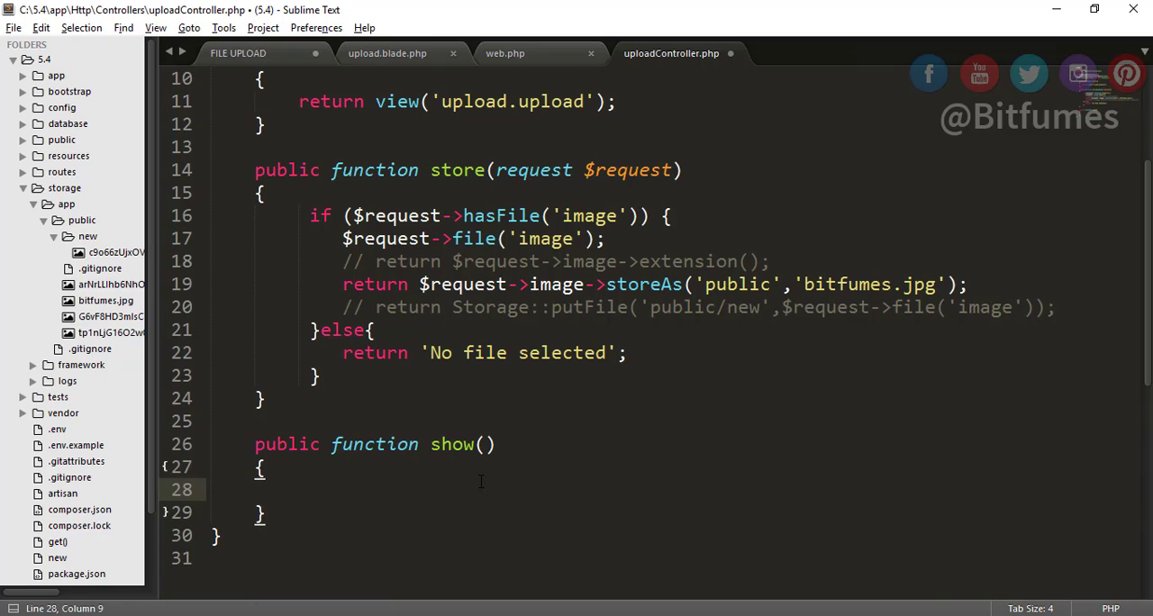
pyautogui.write('return')
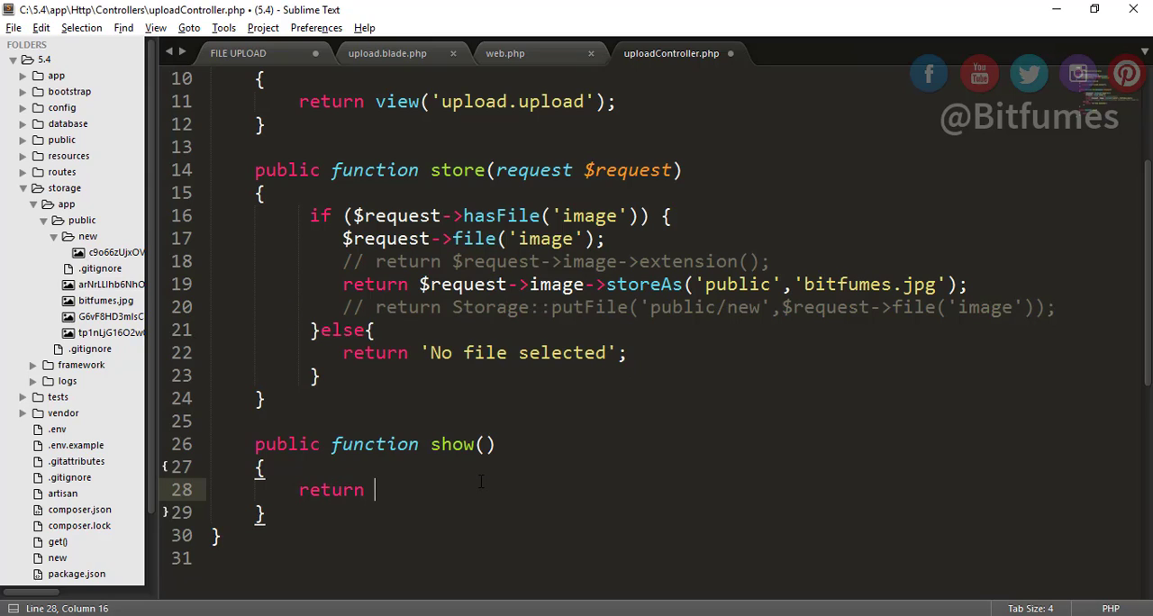
pyautogui.write('""')
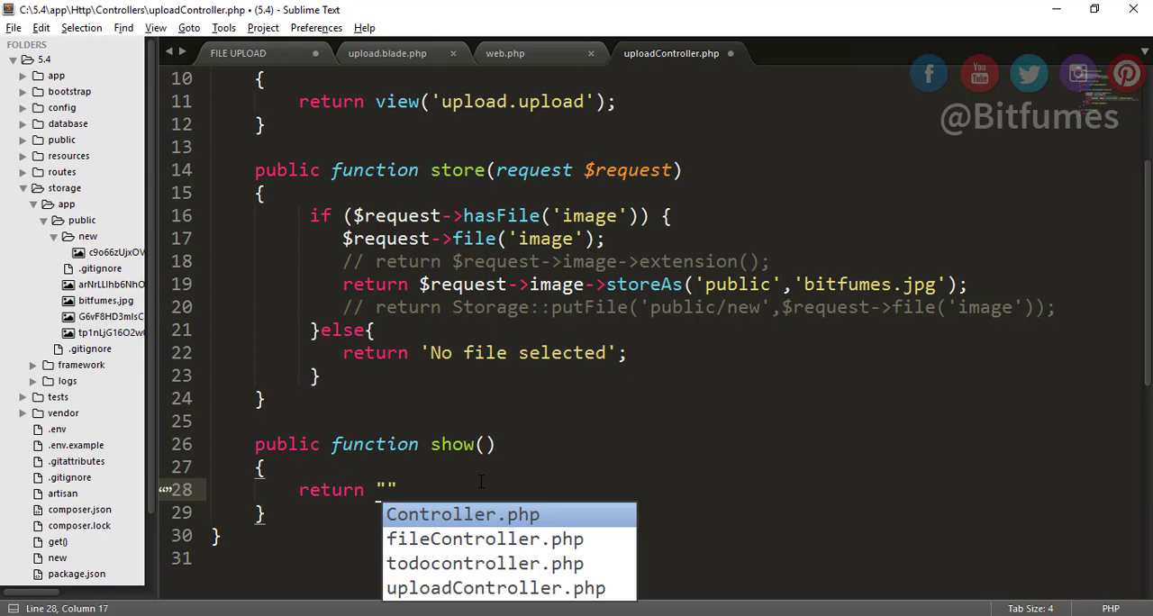
pyautogui.write('<img')
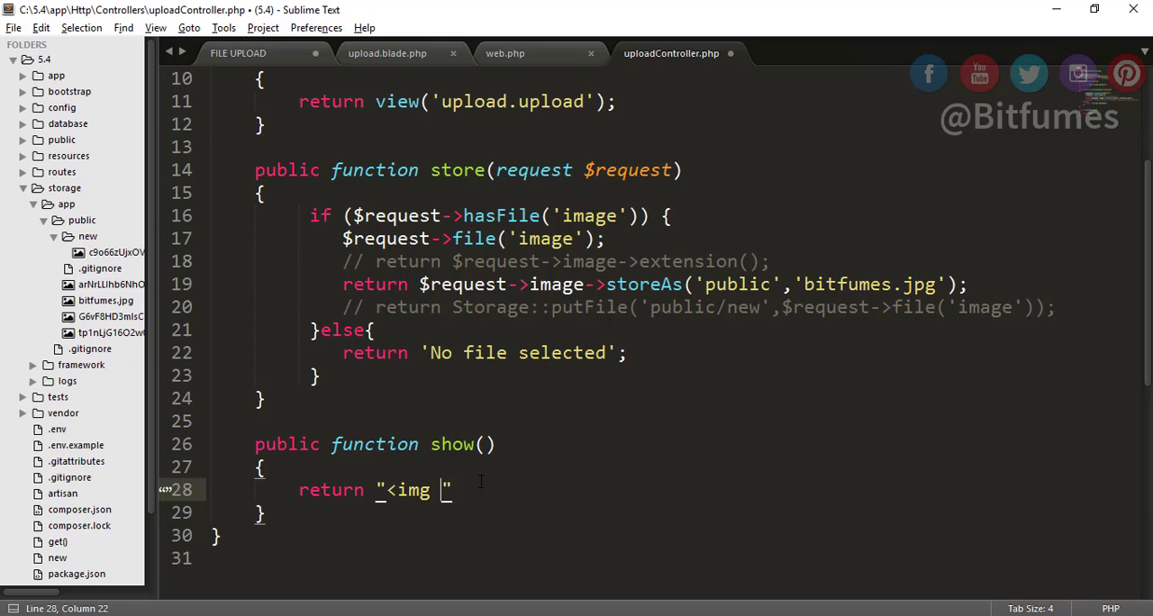
pyautogui.write('src="')
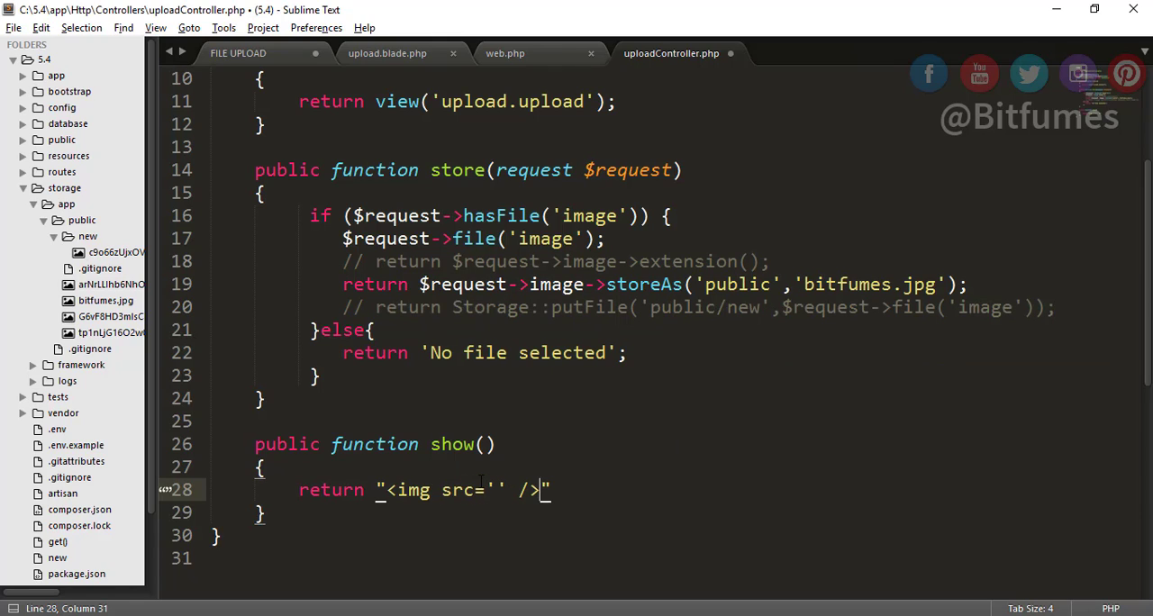
pyautogui.press('ctrl+s')
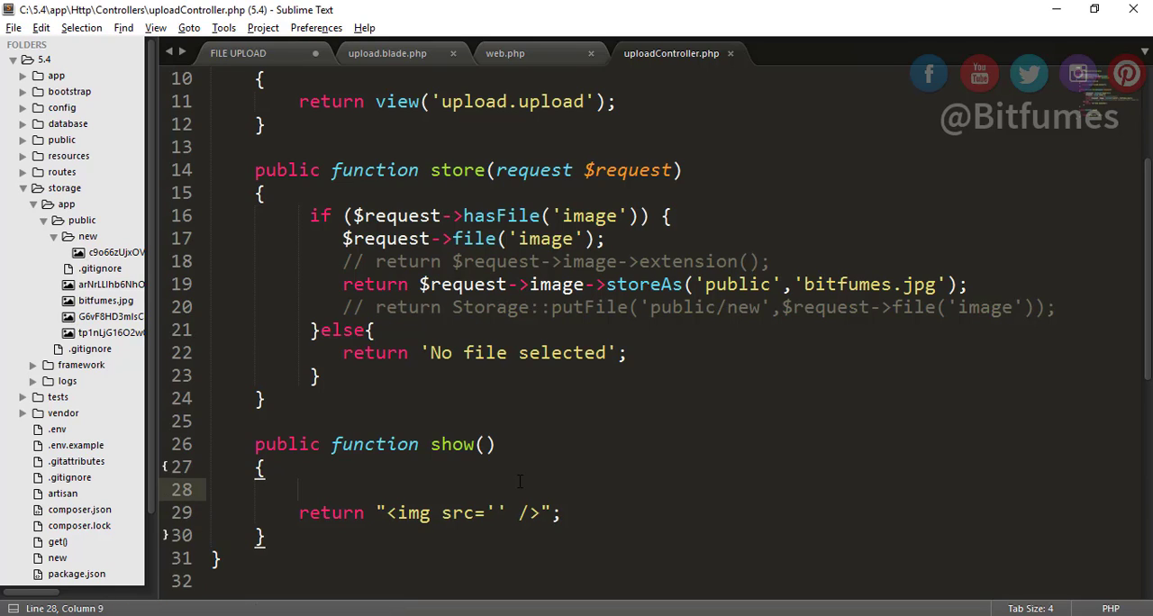
# Add return Storage::url('bitfumes.jpg'); in show() and comment out the img-tag return.
pyautogui.write('Storage::url(')
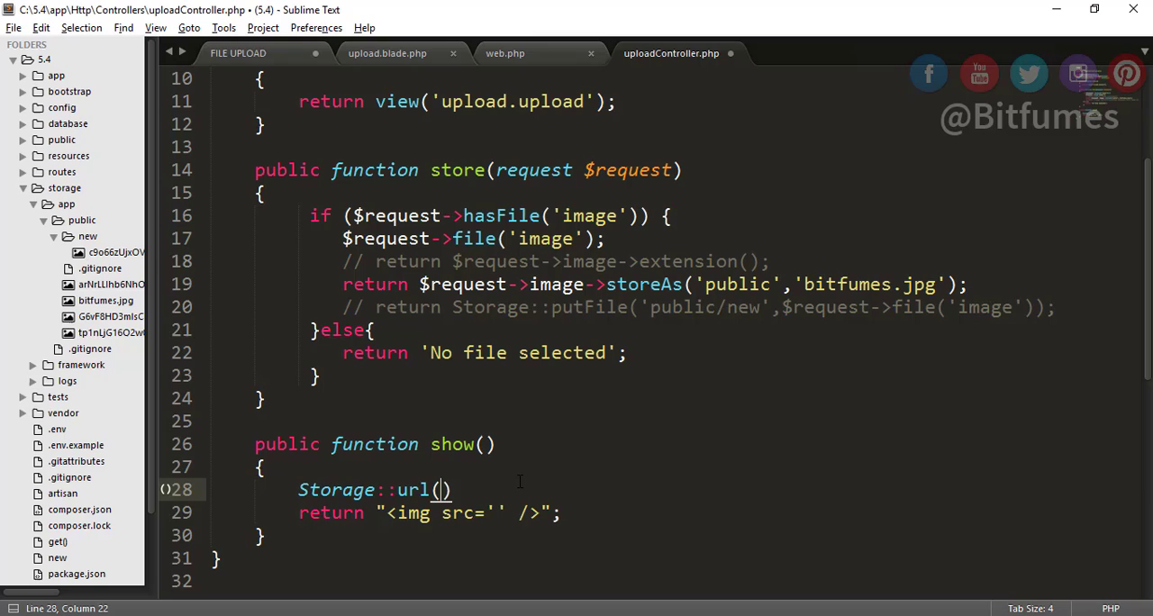
pyautogui.write(';')
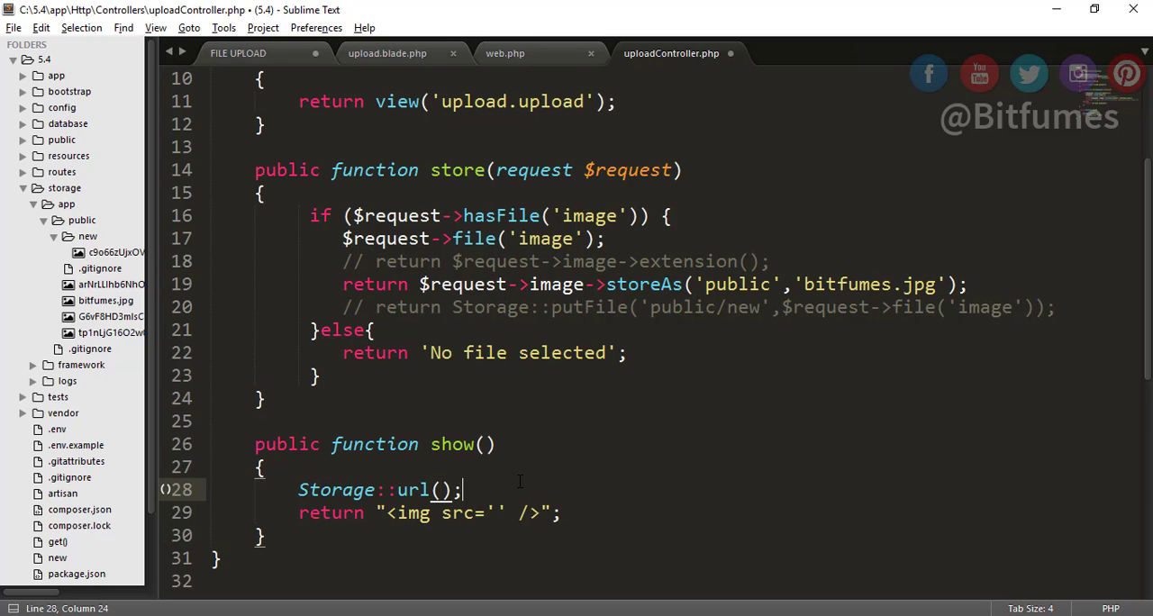
pyautogui.write("''")
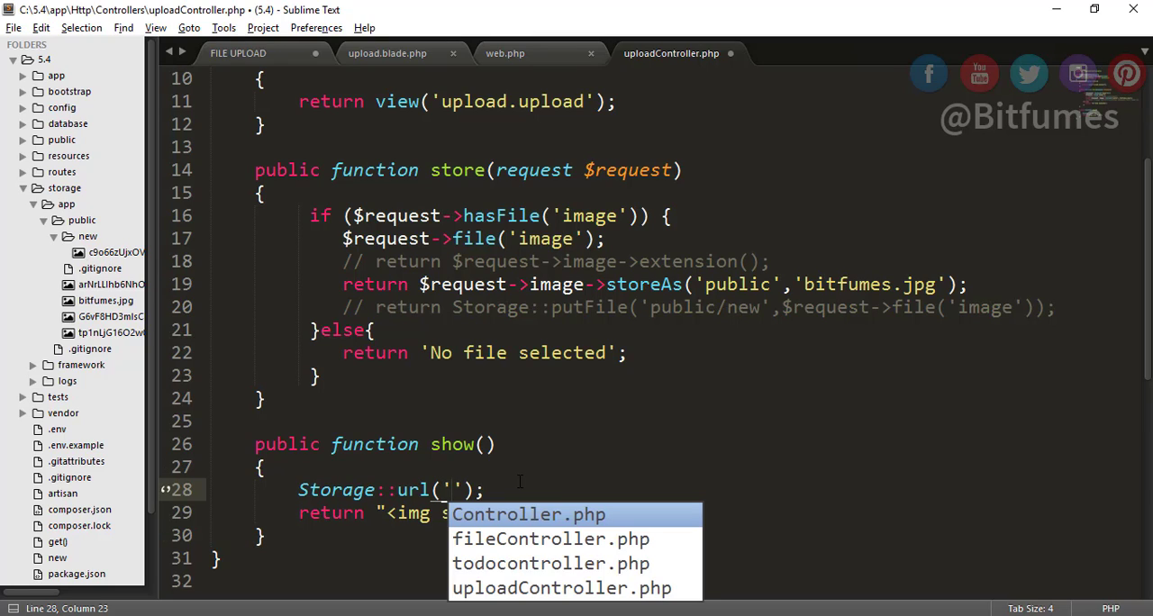
pyautogui.write('bitfumes.j')
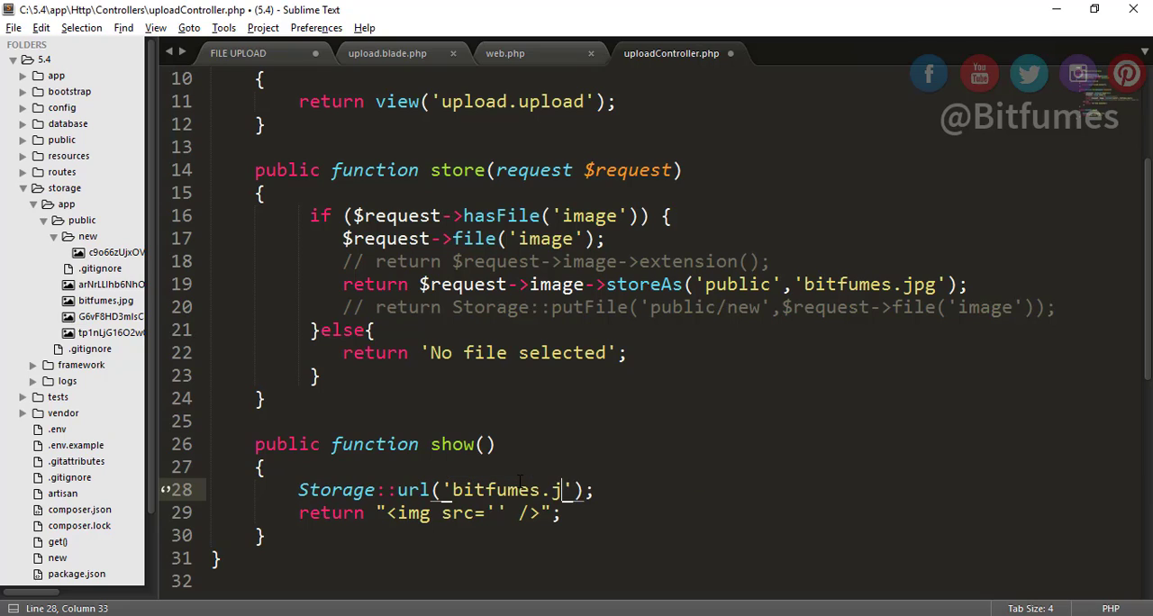
pyautogui.write('g')
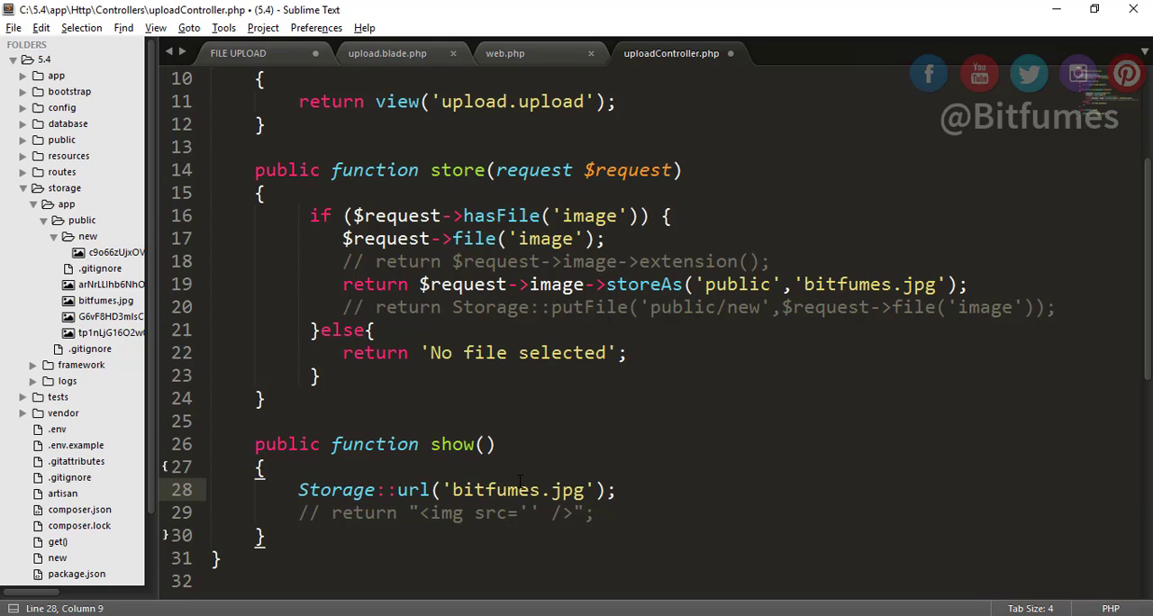
pyautogui.write('return')
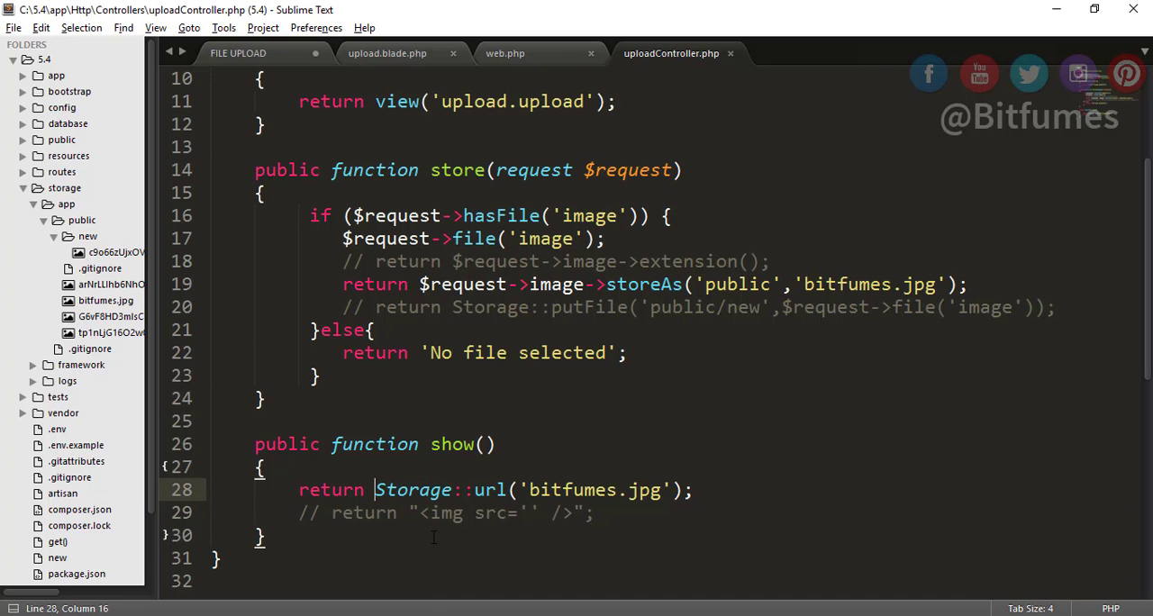
pyautogui.moveTo(375, 491); pyautogui.dragTo(562, 490)
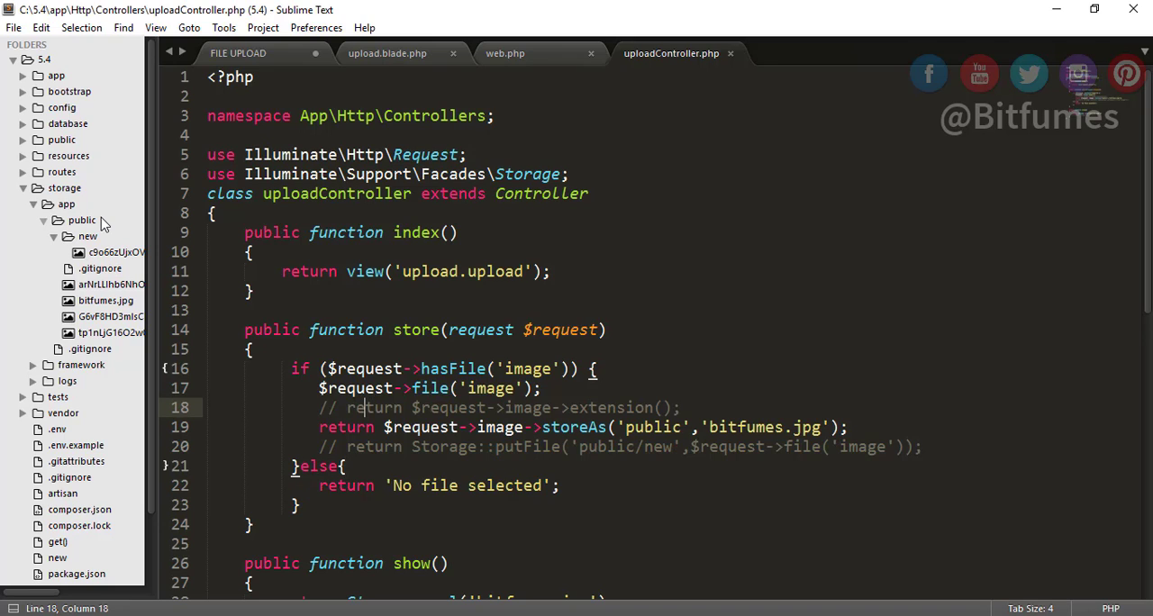
# Expand the project's public folder in the sidebar, then move to a Command Prompt at c:\5.4.
pyautogui.click(61, 140)
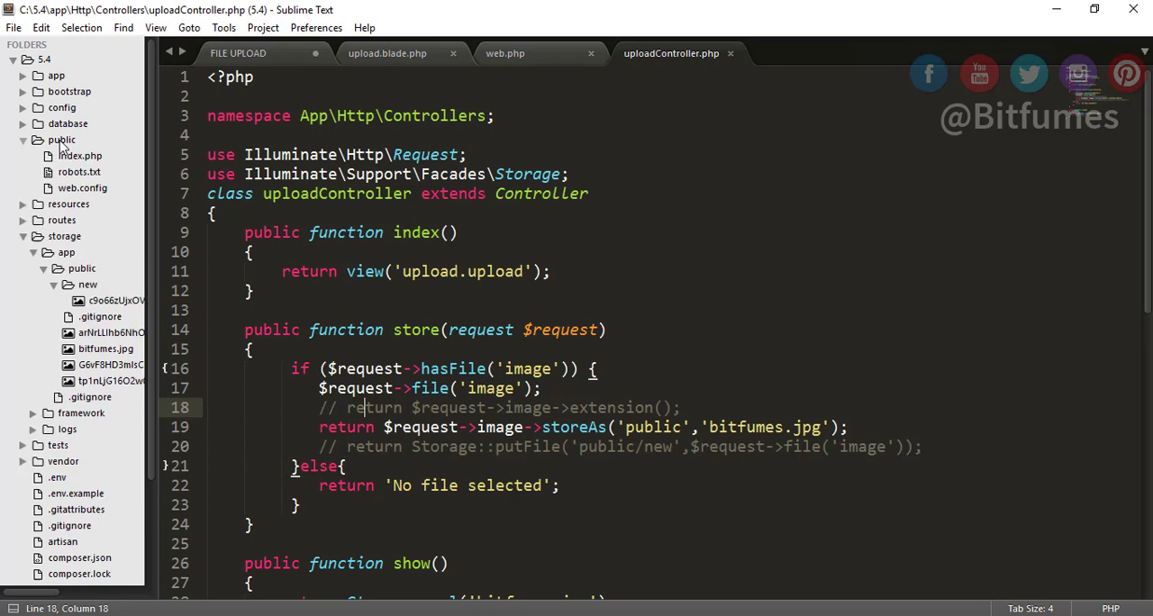
pyautogui.click(62, 141)
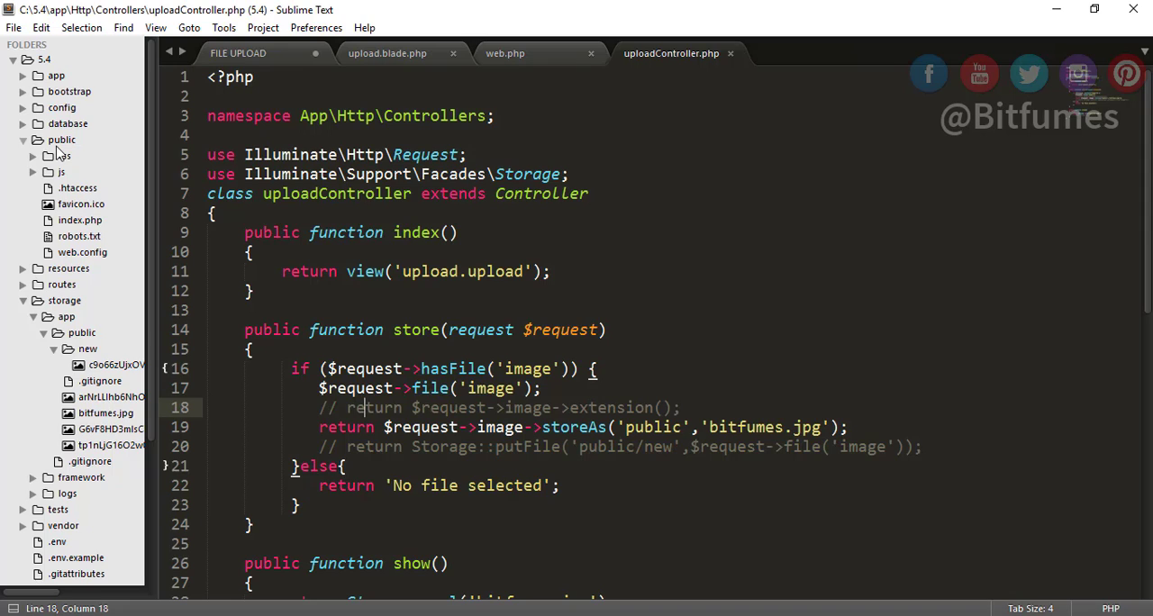
pyautogui.click(61, 141)
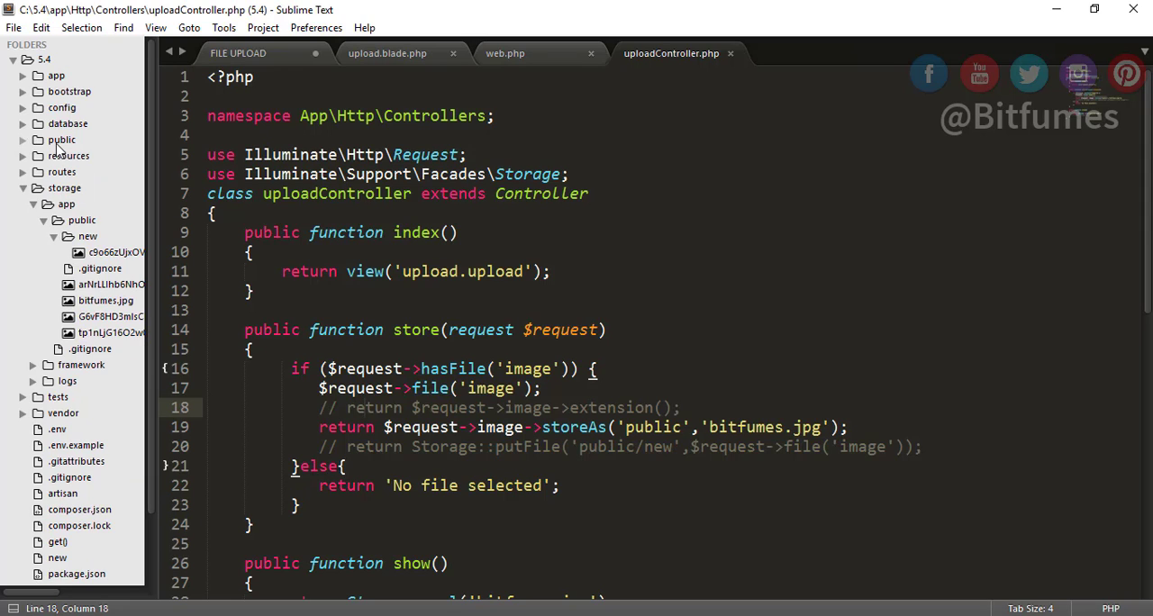
pyautogui.click(62, 140)
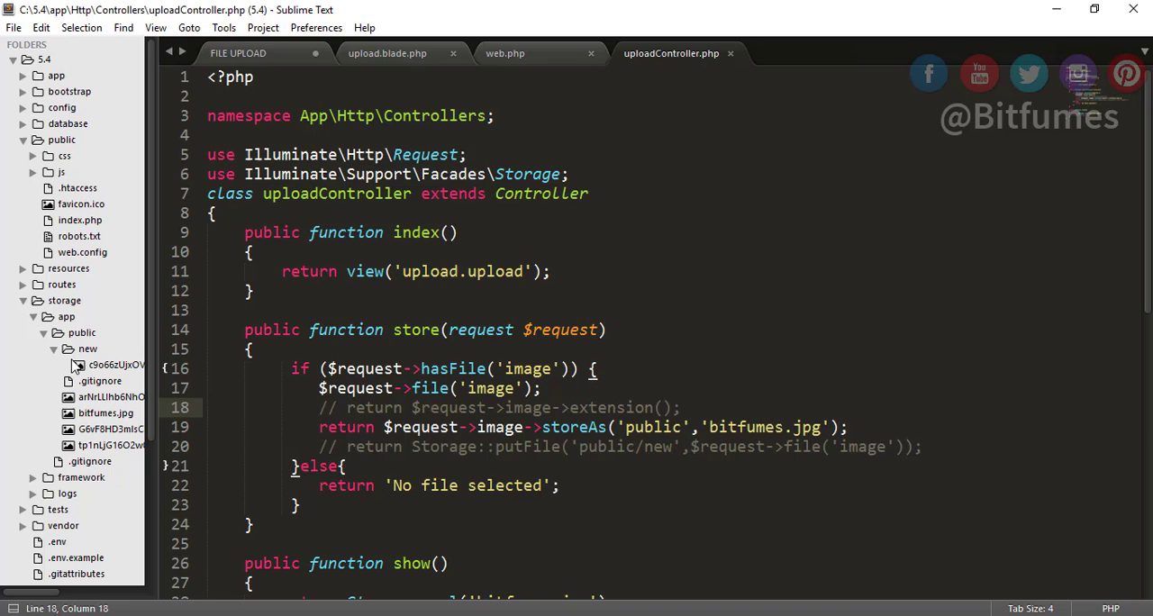
pyautogui.moveTo(123, 393)
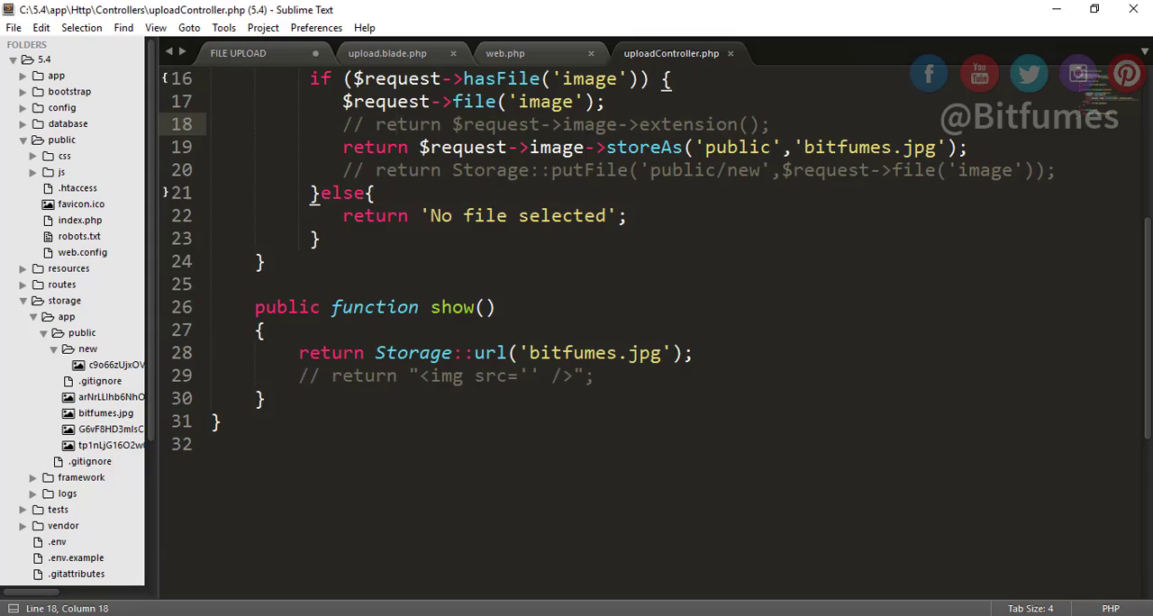
pyautogui.click(377, 124)
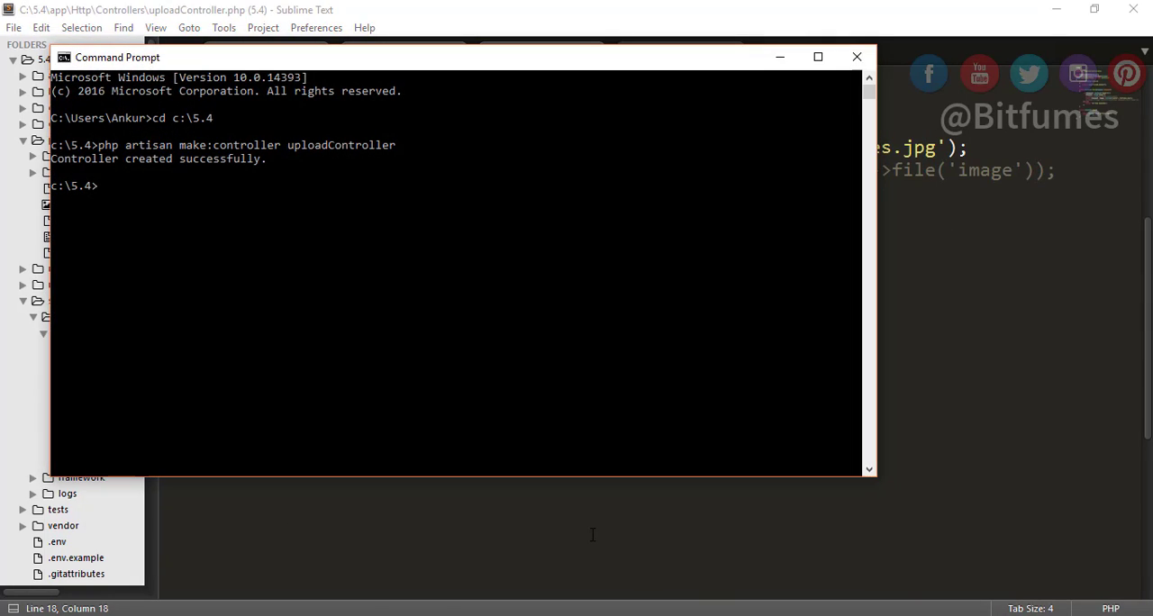
# Run php artisan storage:link, retrying after the 'arisan' typo, to link public/storage.
pyautogui.write('php arisan sto')
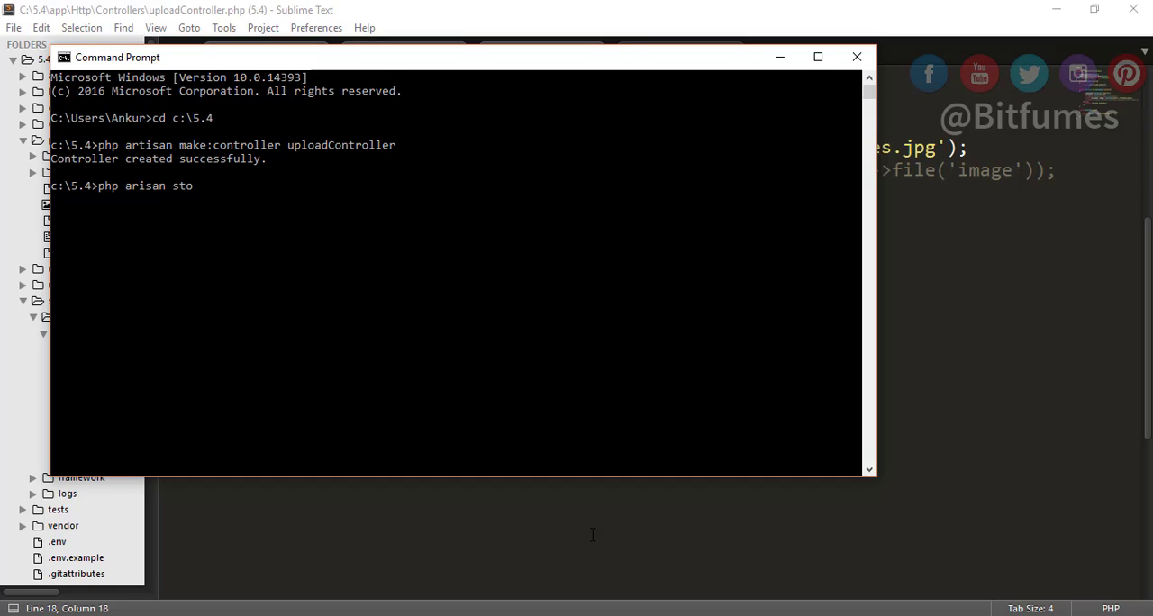
pyautogui.write('rage')
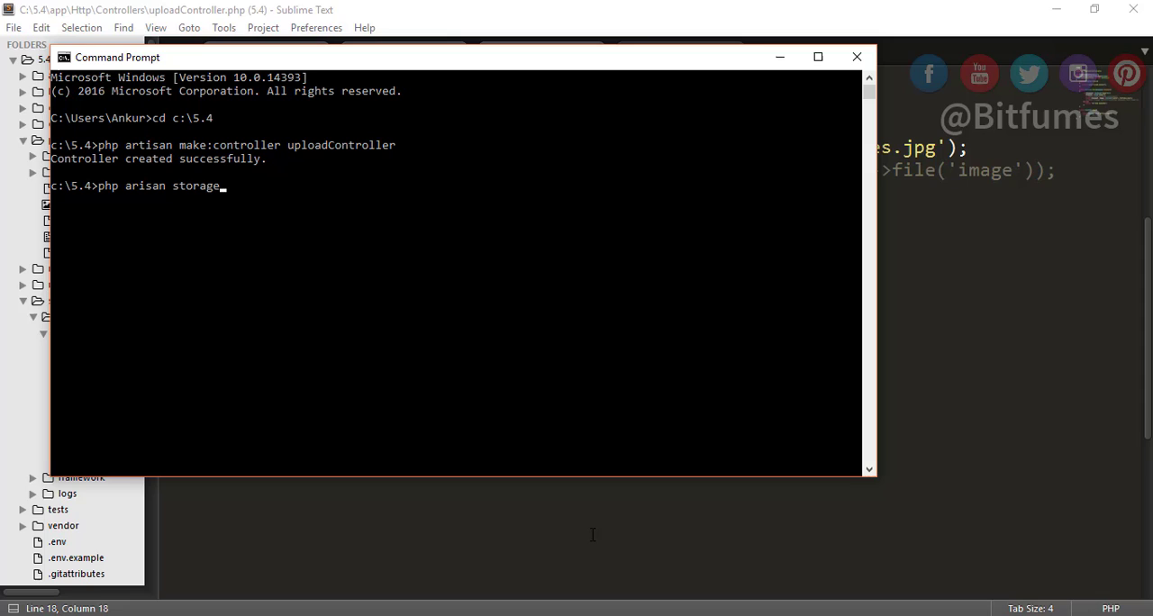
pyautogui.write(':link')
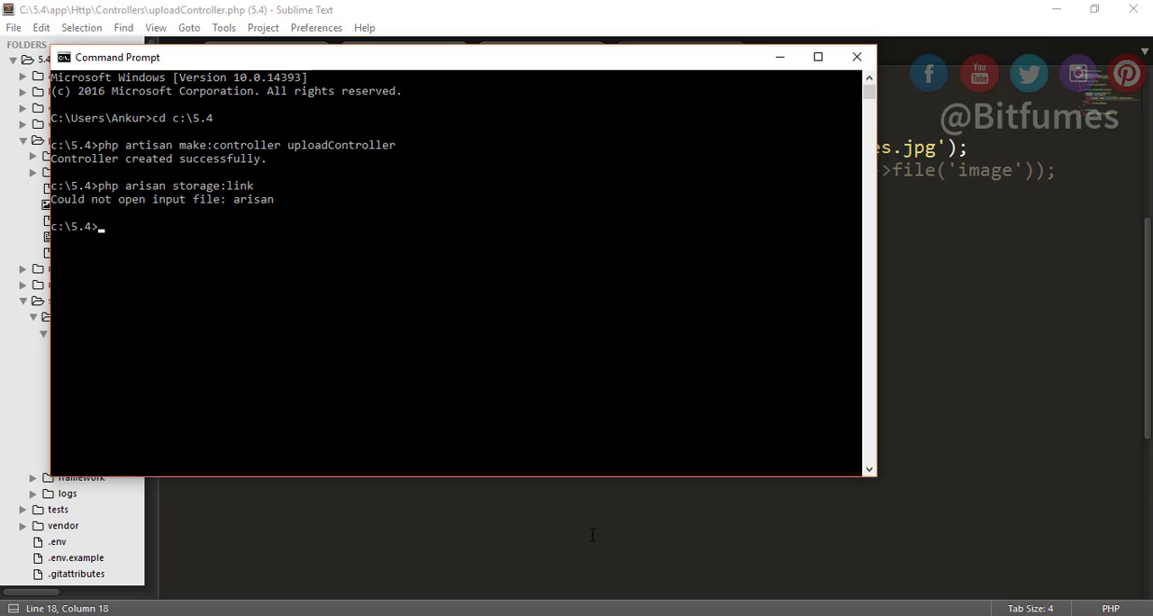
pyautogui.write('php arisan storage:link')
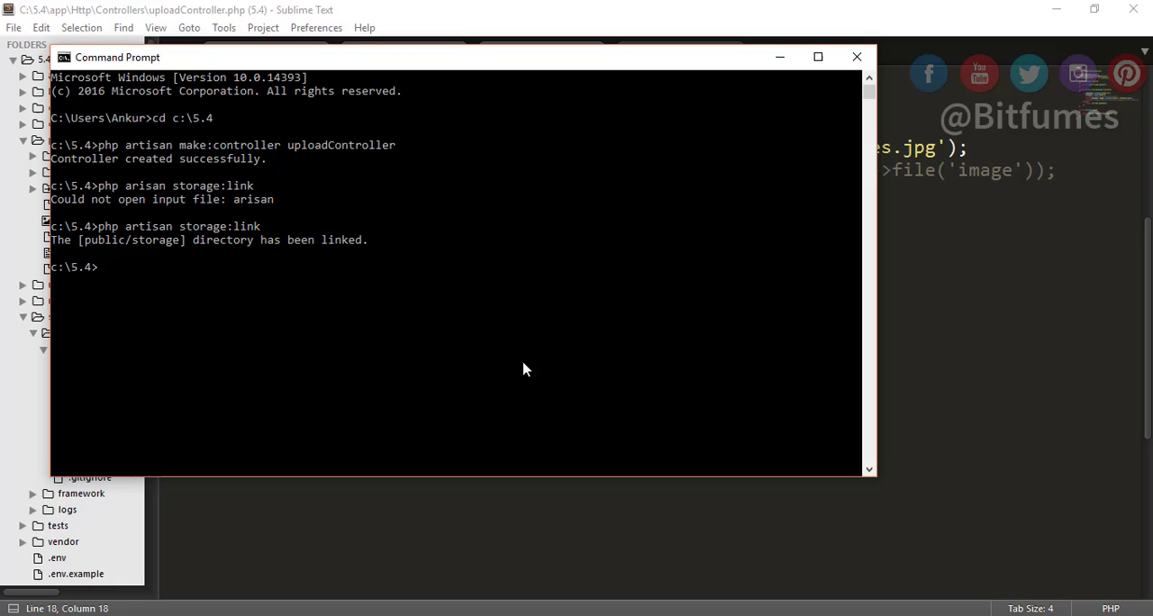
pyautogui.click(855, 57)
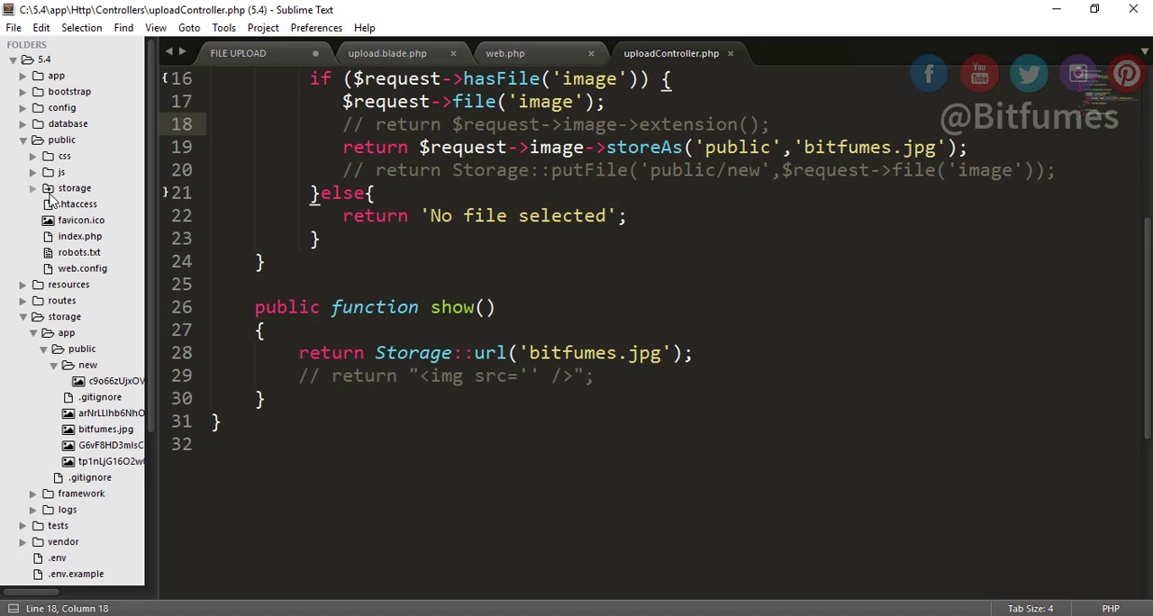
pyautogui.moveTo(7, 259)
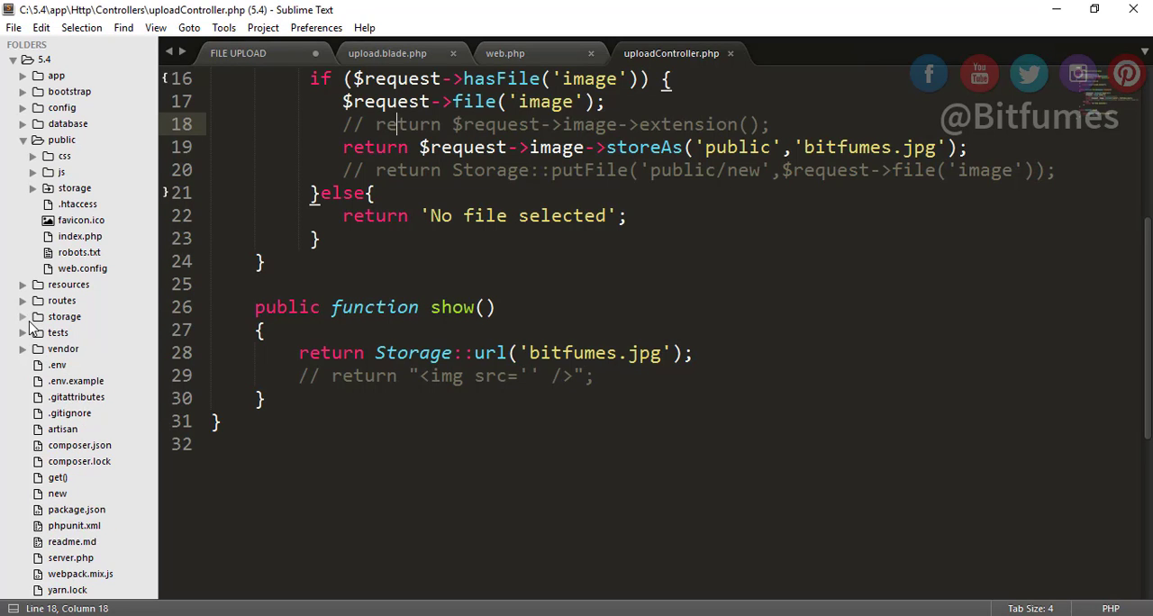
# Re-expand the storage folder to confirm the linked public/storage appears in the tree.
pyautogui.click(65, 317)
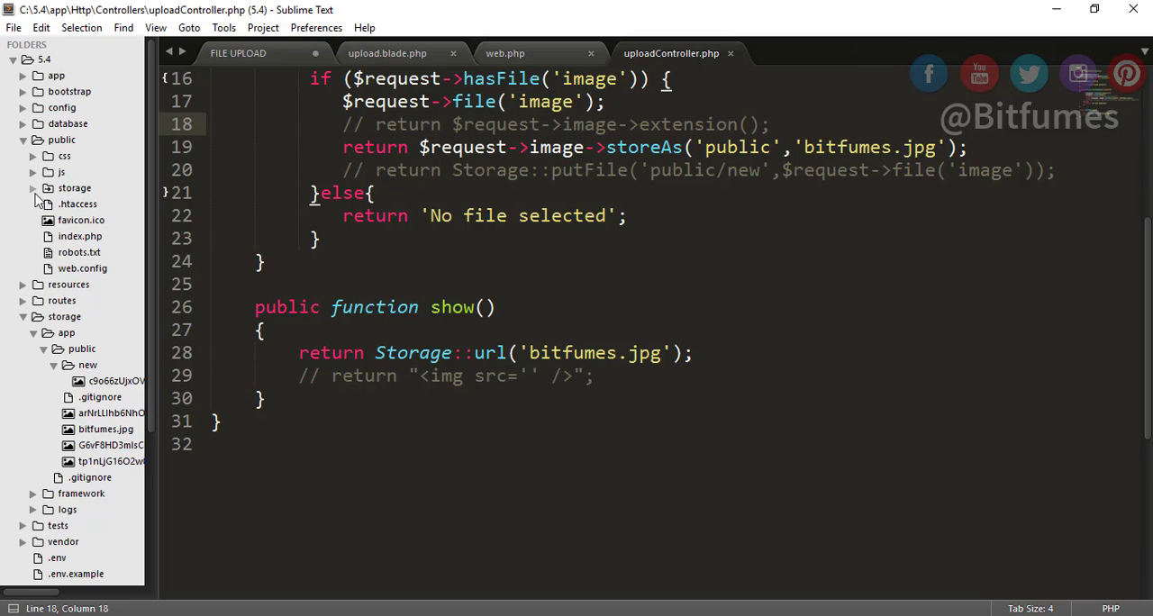
pyautogui.moveTo(112, 484)
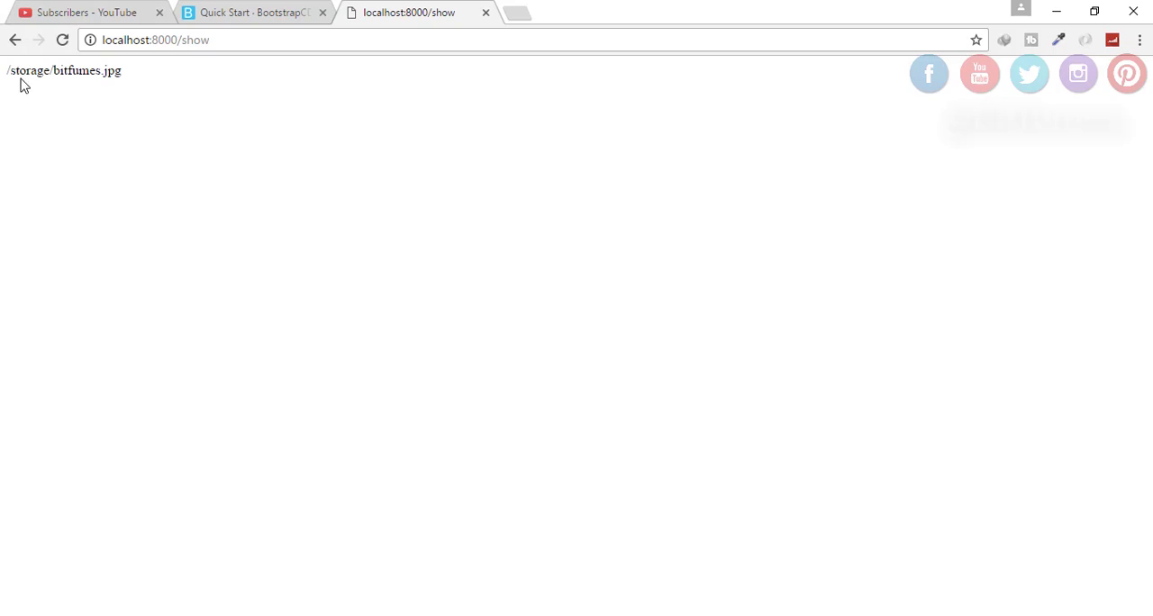
pyautogui.moveTo(392, 537)
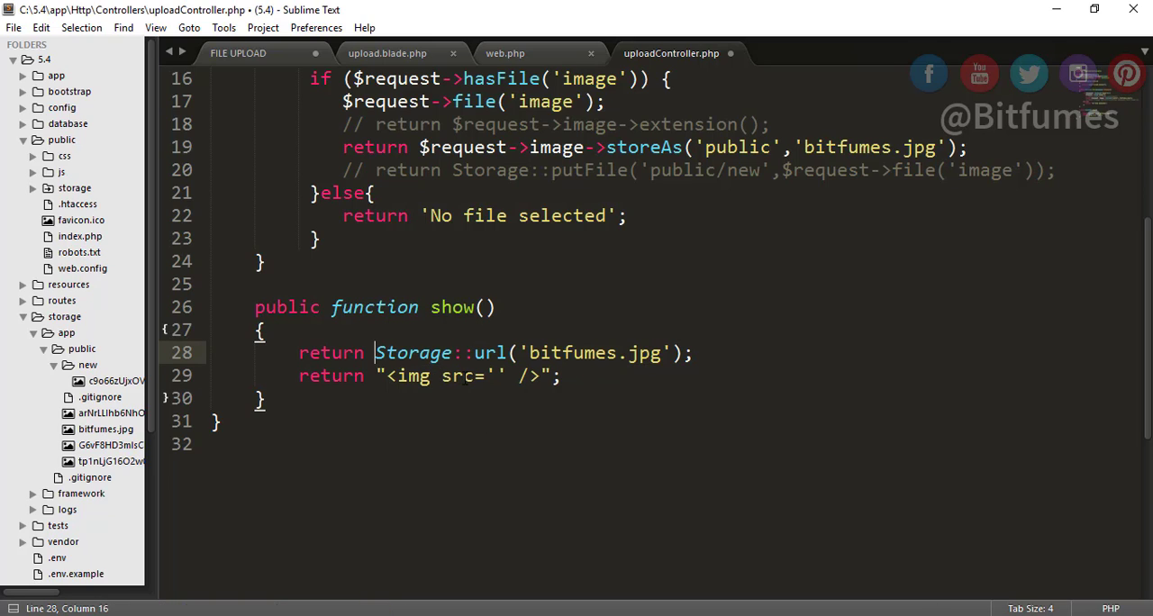
# Assign Storage::url to $url and return "<img src='".$url."'/>", then save the controller.
pyautogui.write('$url =')
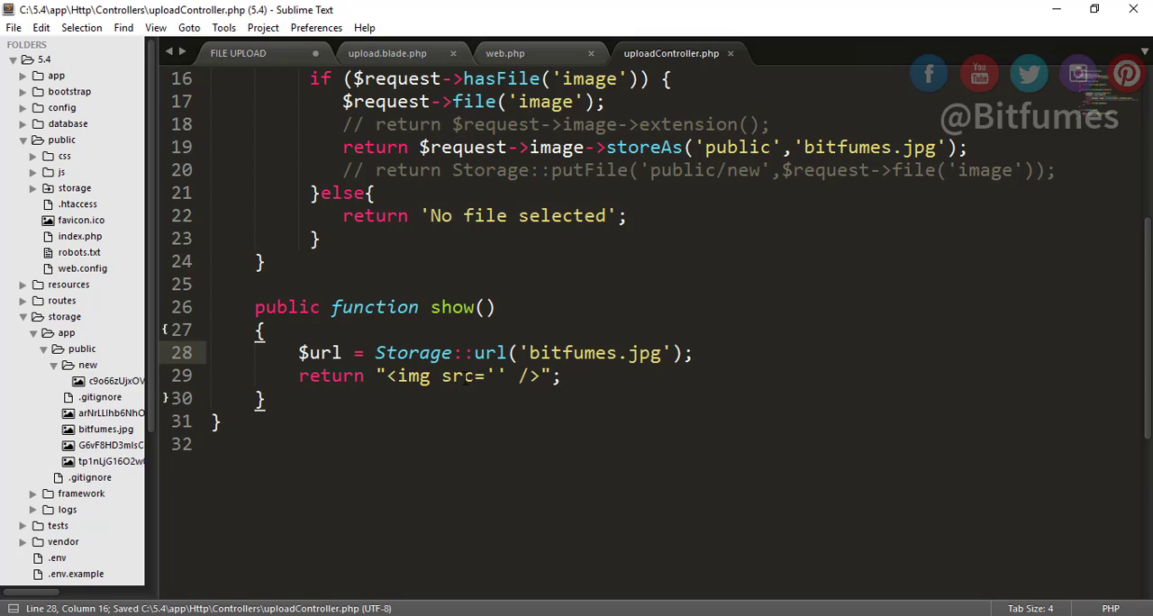
pyautogui.click(378, 375)
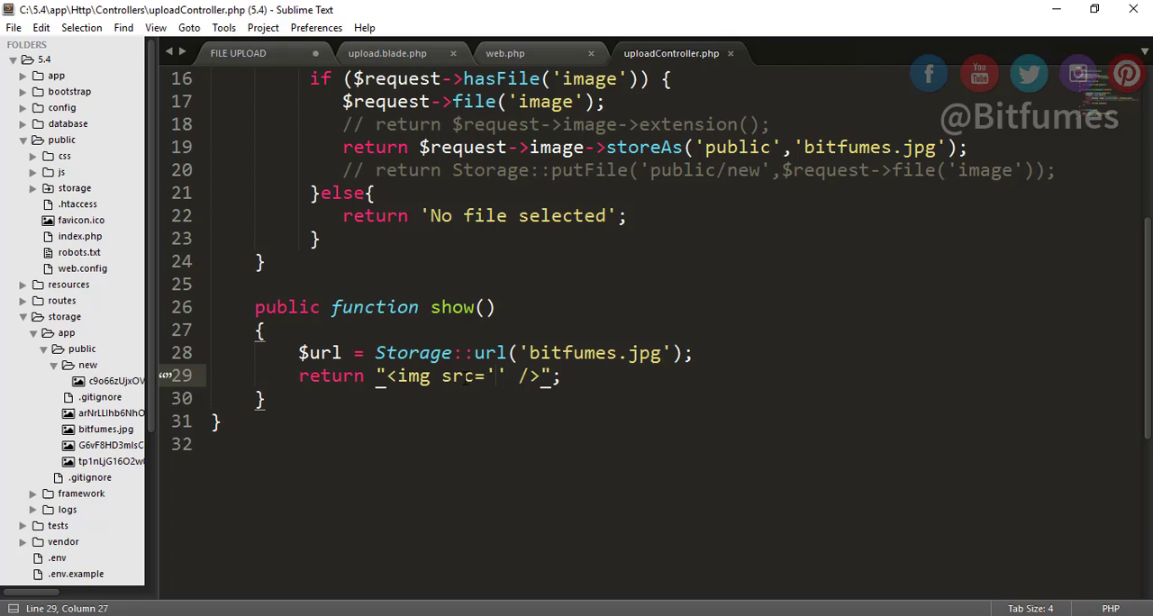
pyautogui.write('.$url."')
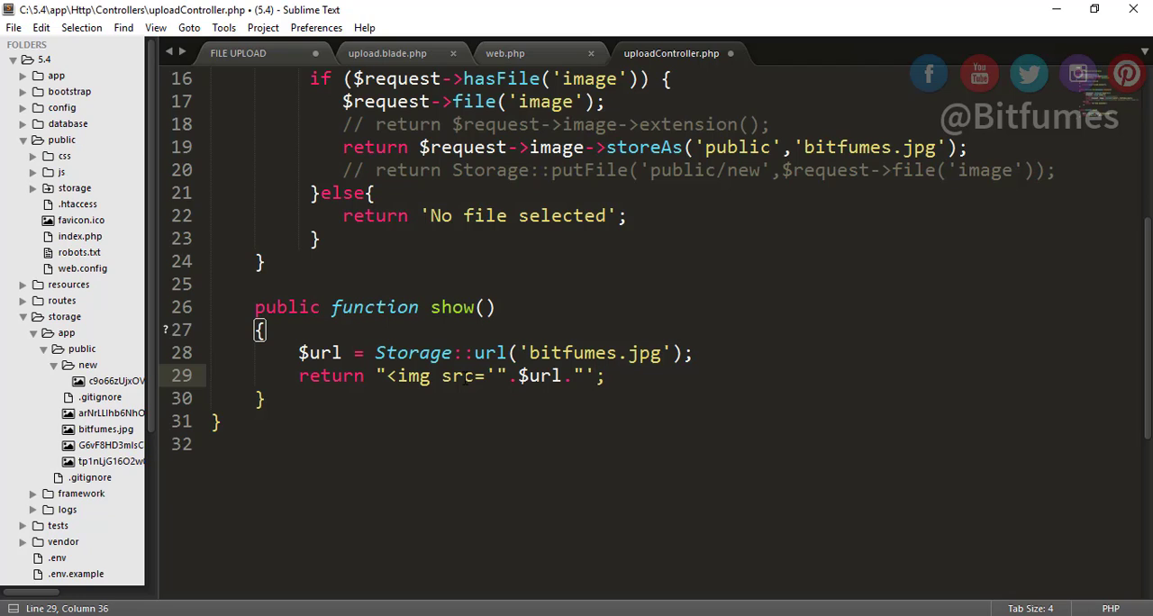
pyautogui.write('/>')
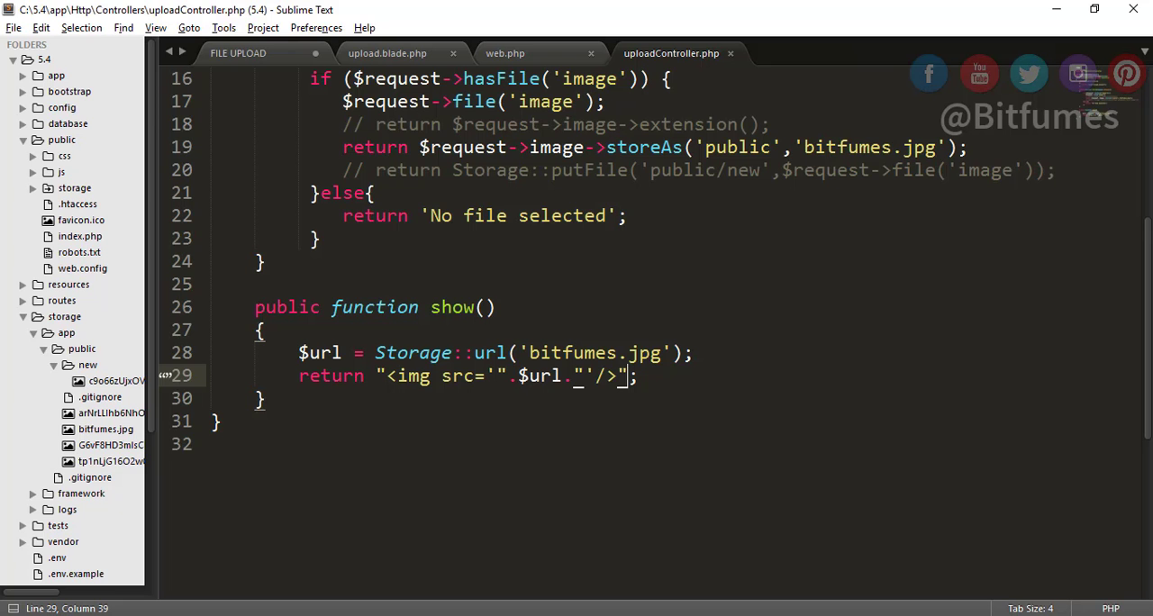
pyautogui.press('ctrl+s')
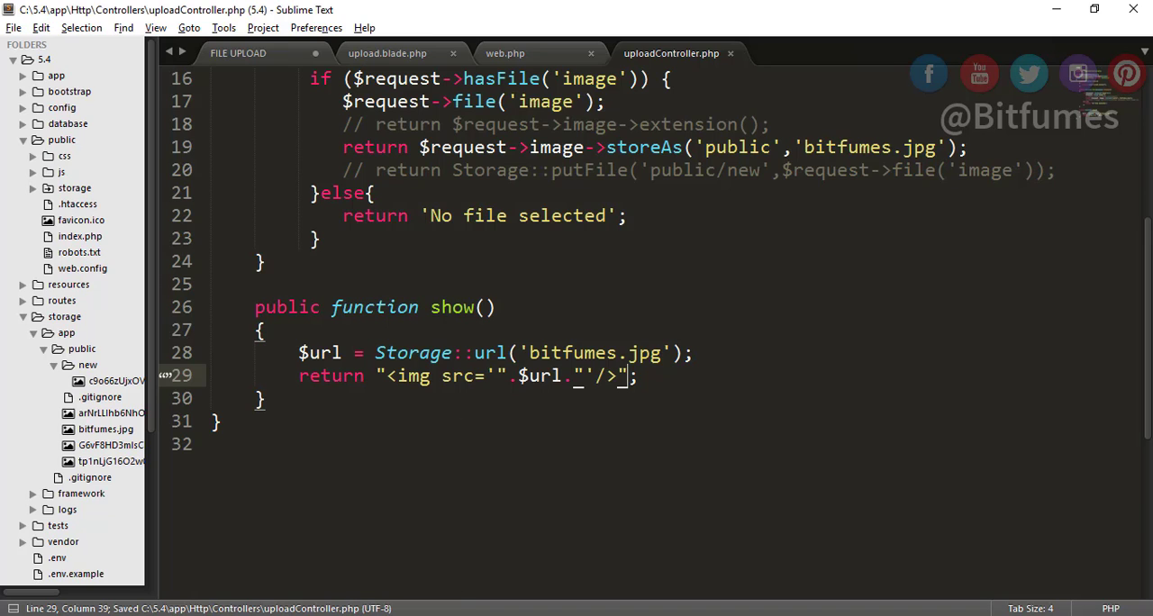
# Refresh the project folder tree in the sidebar and move to the browser to test.
pyautogui.click(405, 11)
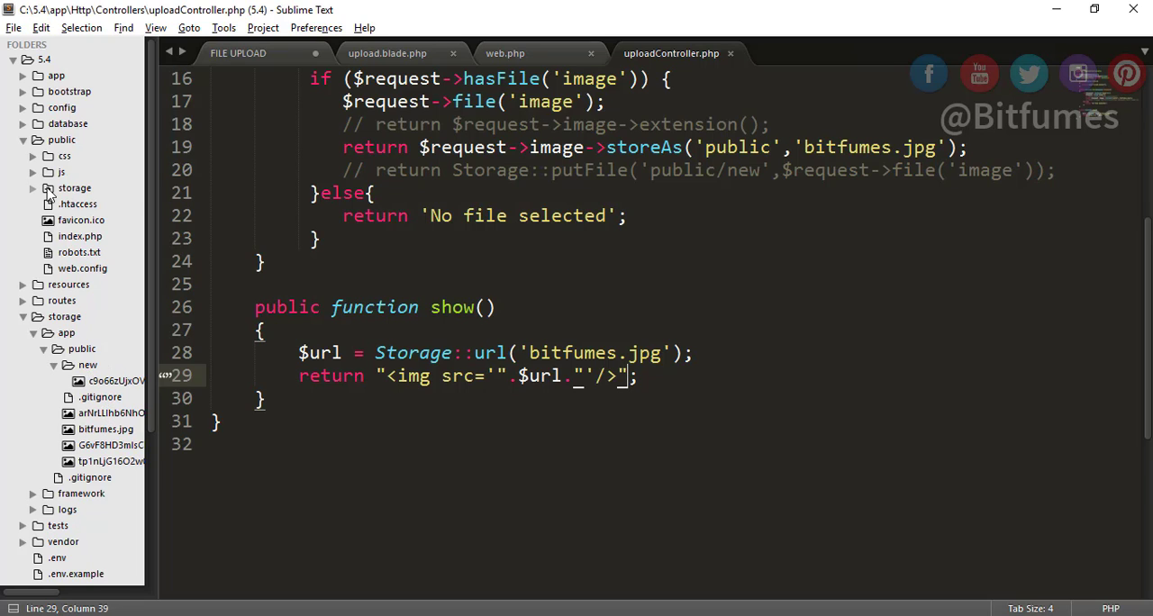
pyautogui.rightClick(76, 187)
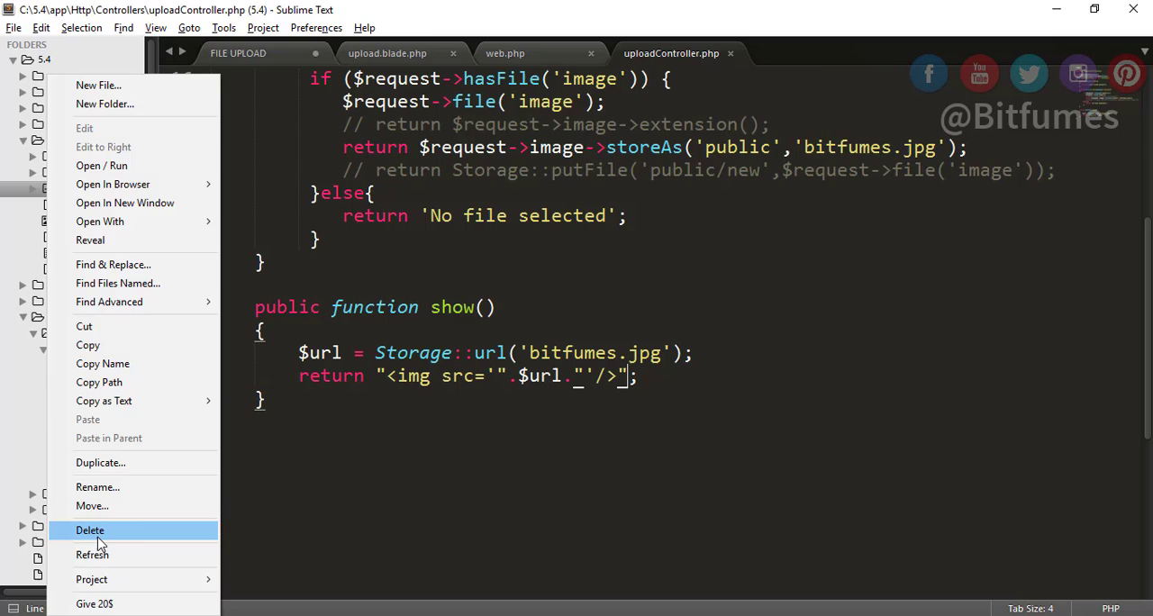
pyautogui.click(92, 555)
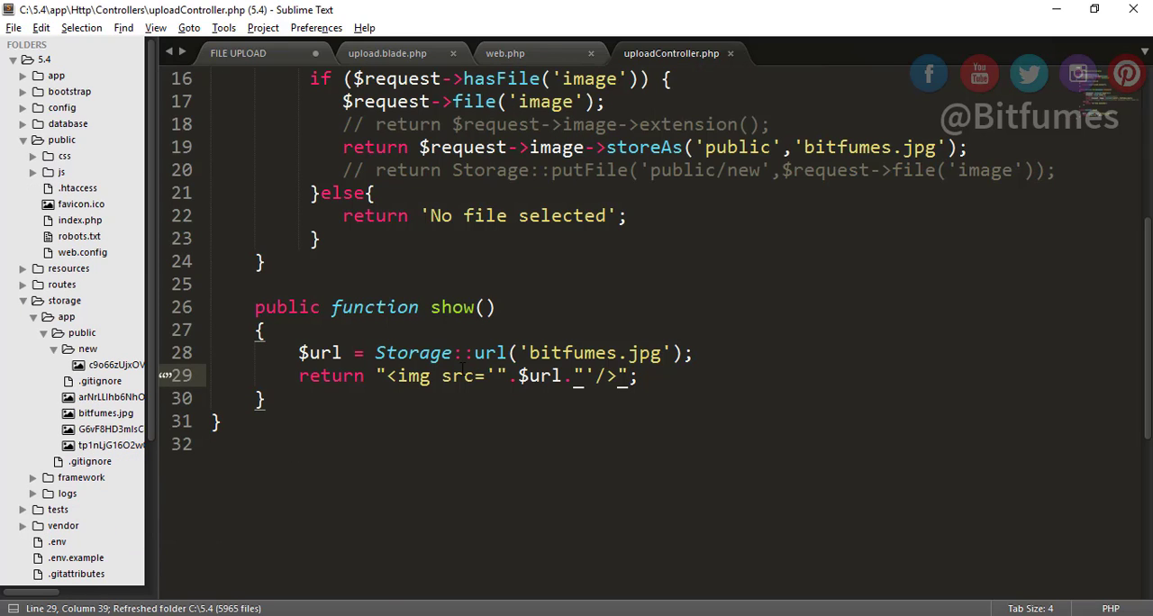
pyautogui.press('ctrl+s')
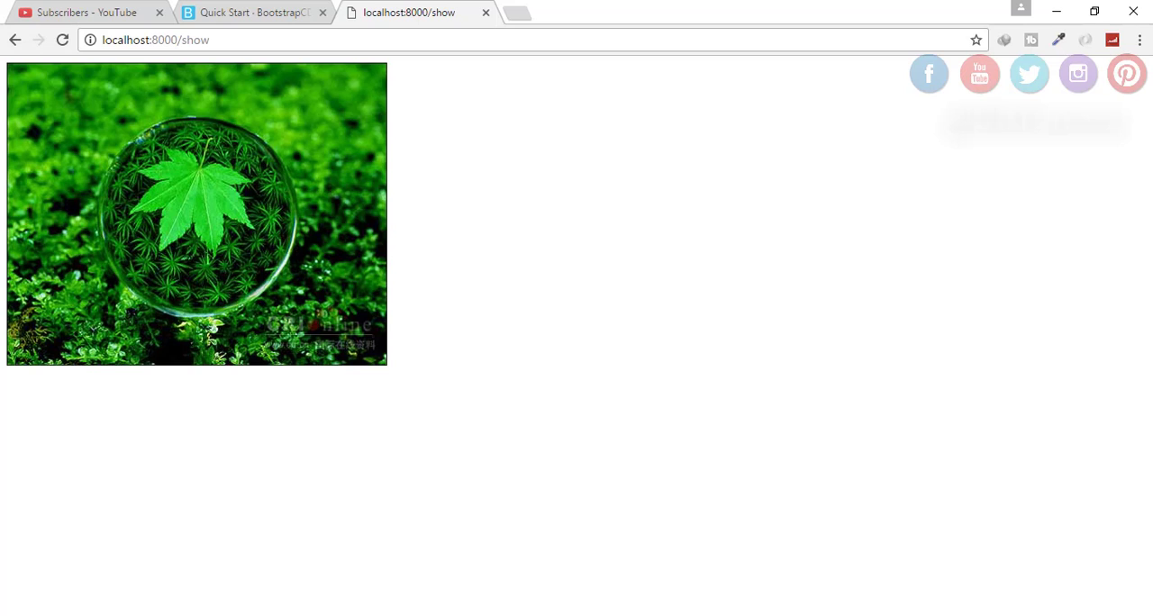
# Reload localhost:8000/show twice so the uploaded leaf image displays.
pyautogui.click(62, 40)
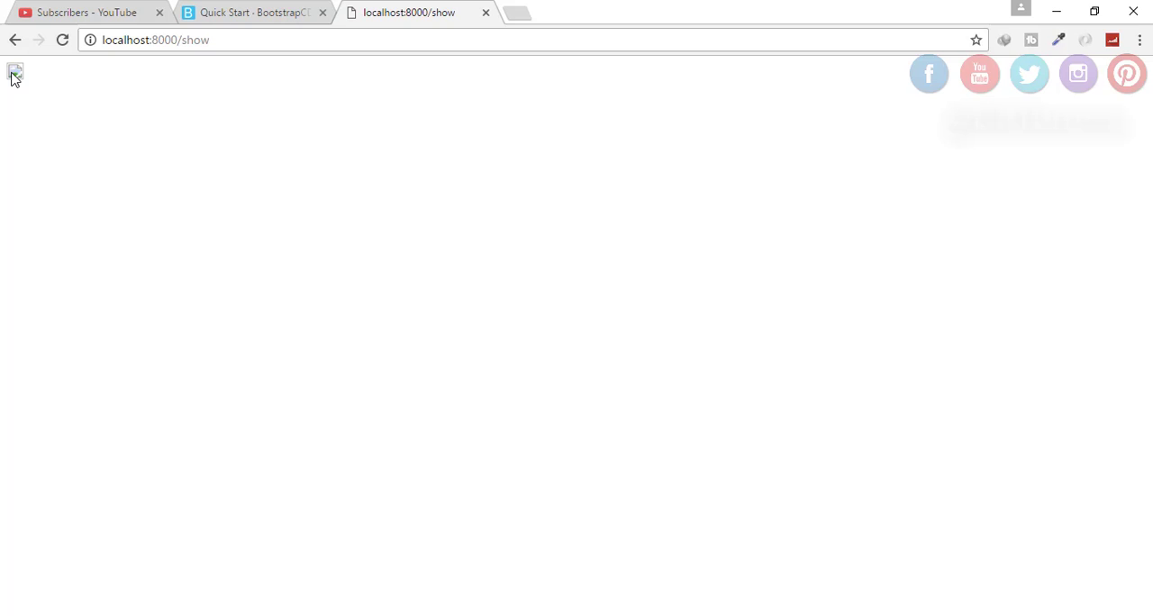
pyautogui.click(515, 11)
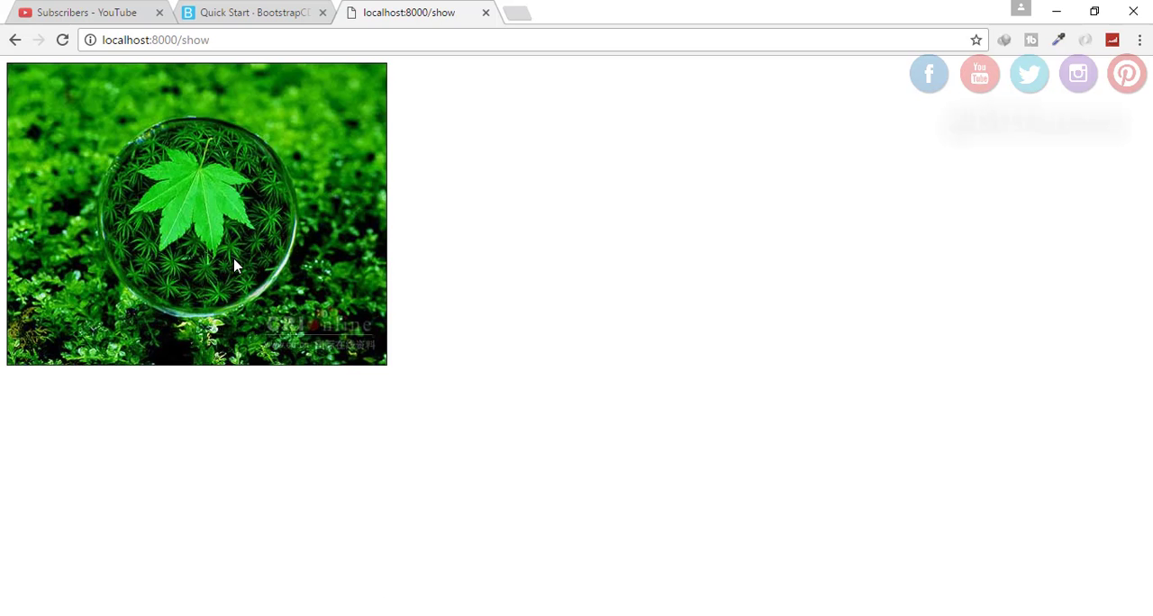
pyautogui.moveTo(388, 548)
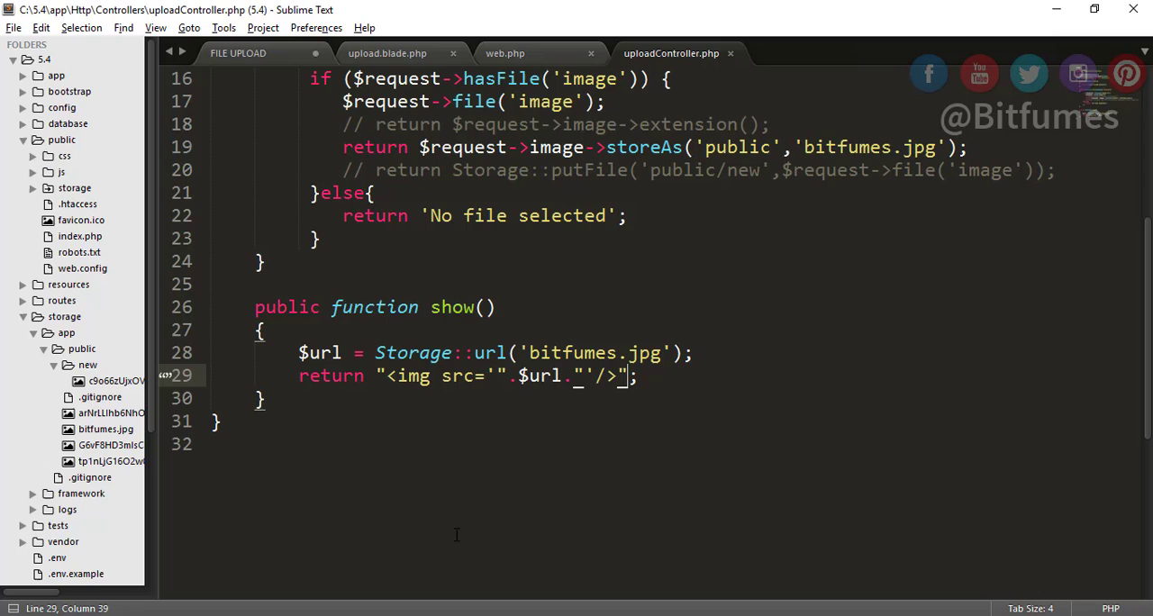
pyautogui.press('ctrl+s')
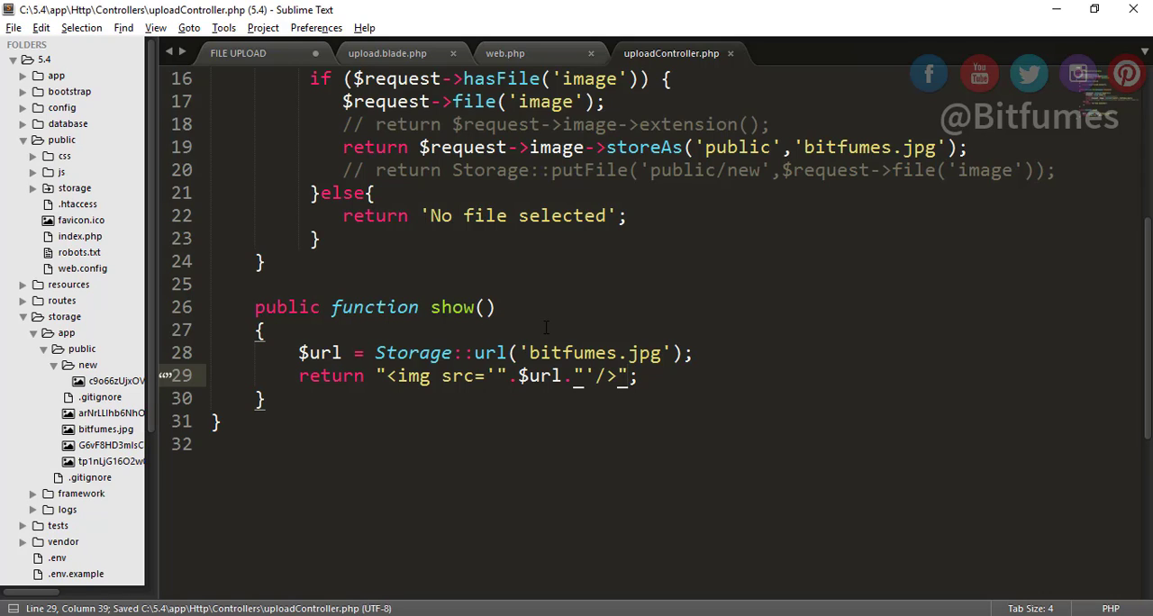